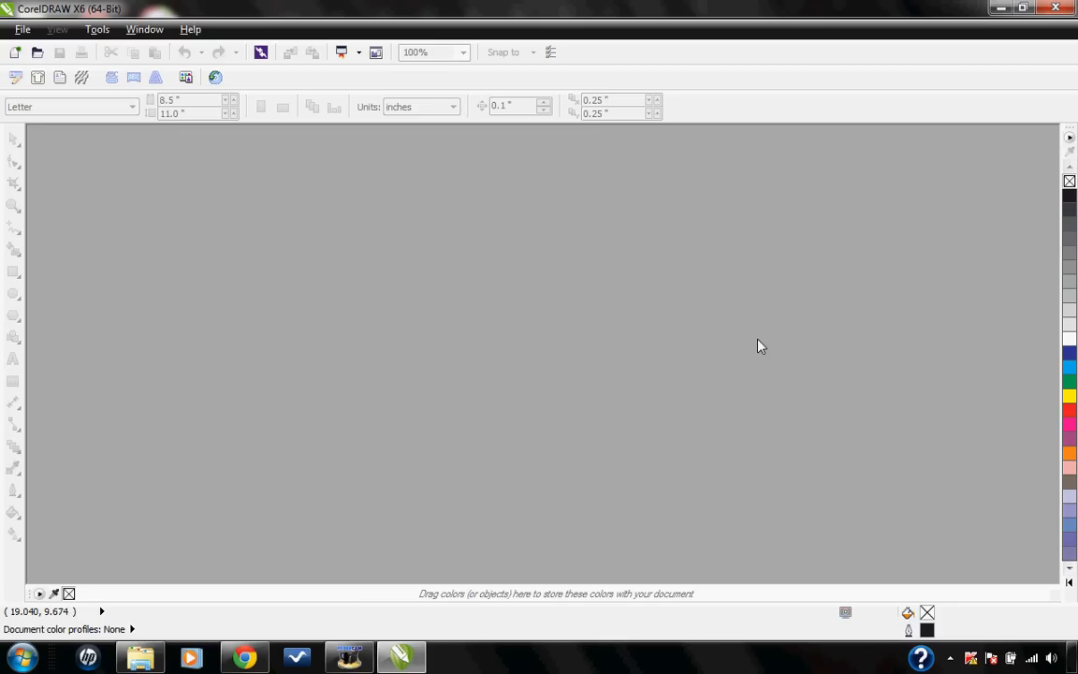
mouse_move(23, 29)
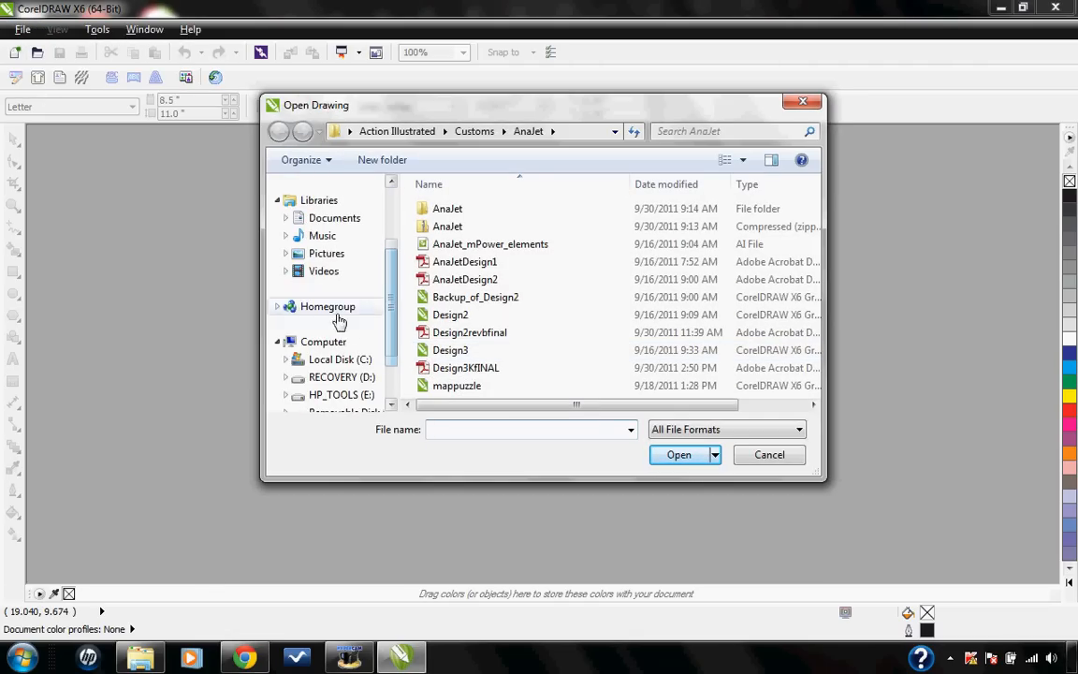
Open OrderForm1 from C:\Action Illustrated\Setup\Order Forms
click(323, 341)
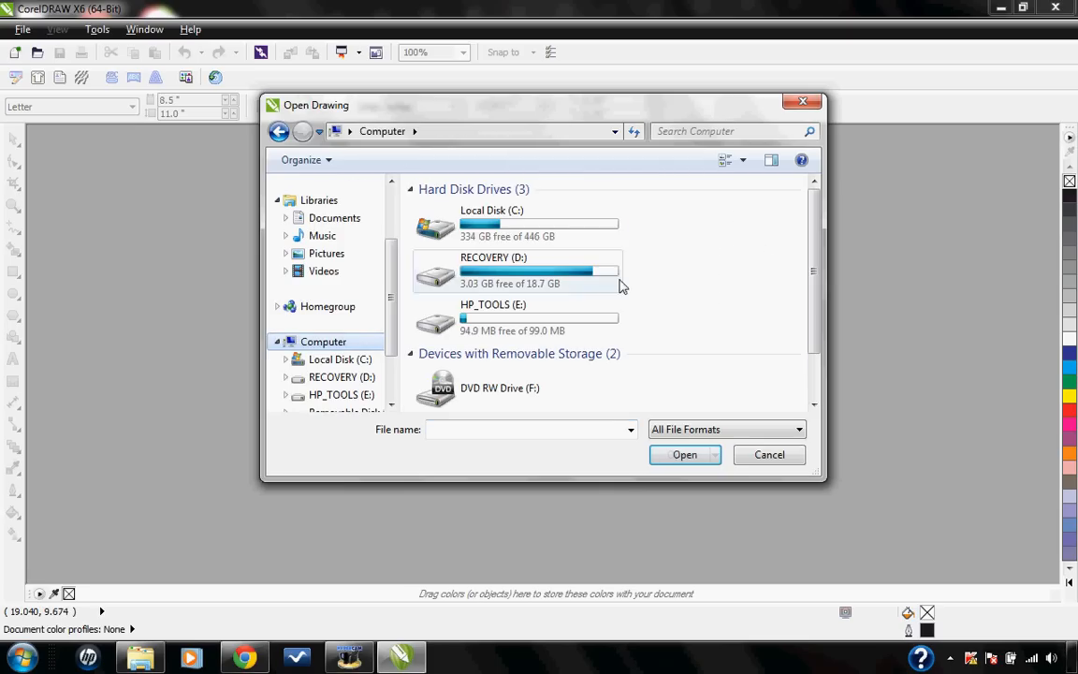
click(515, 223)
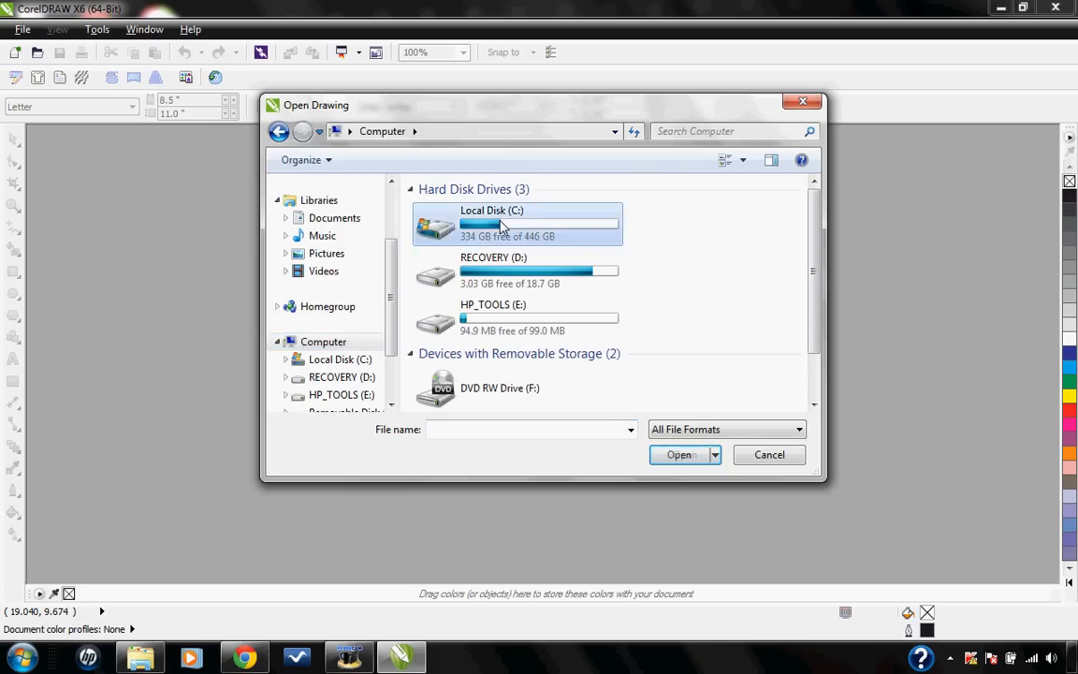
double_click(492, 223)
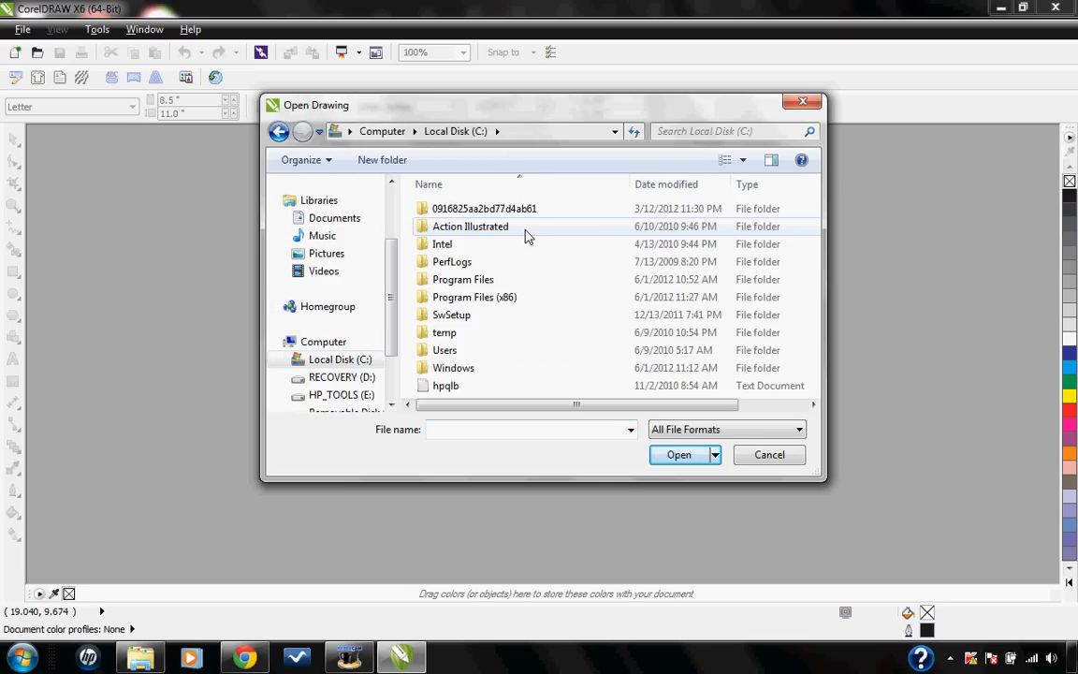
double_click(470, 225)
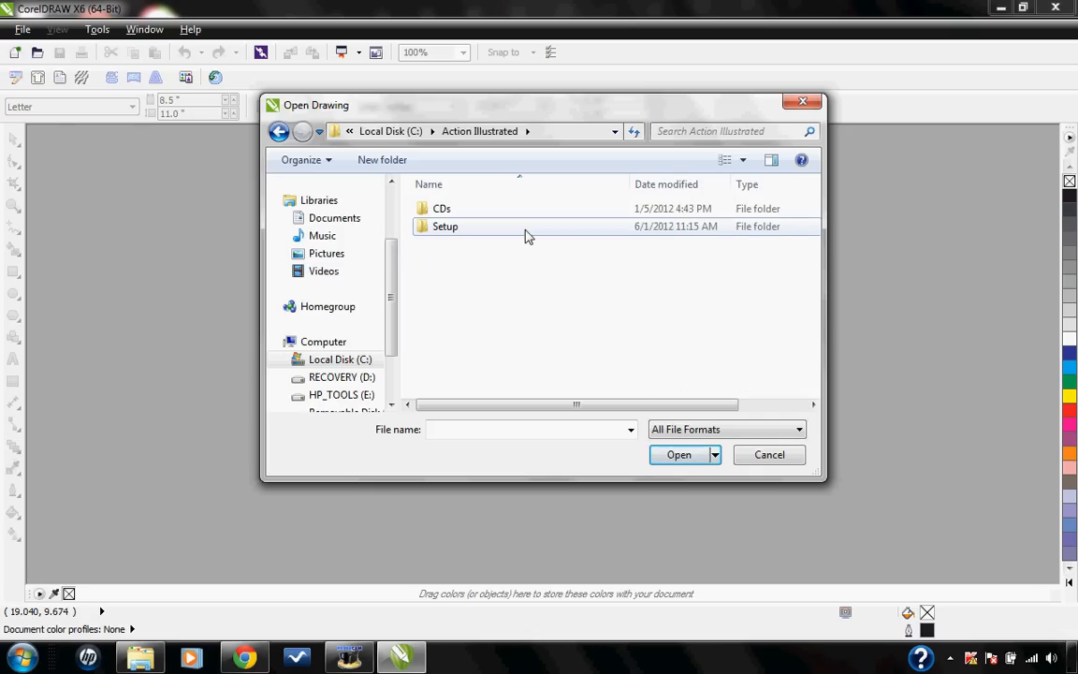
double_click(445, 227)
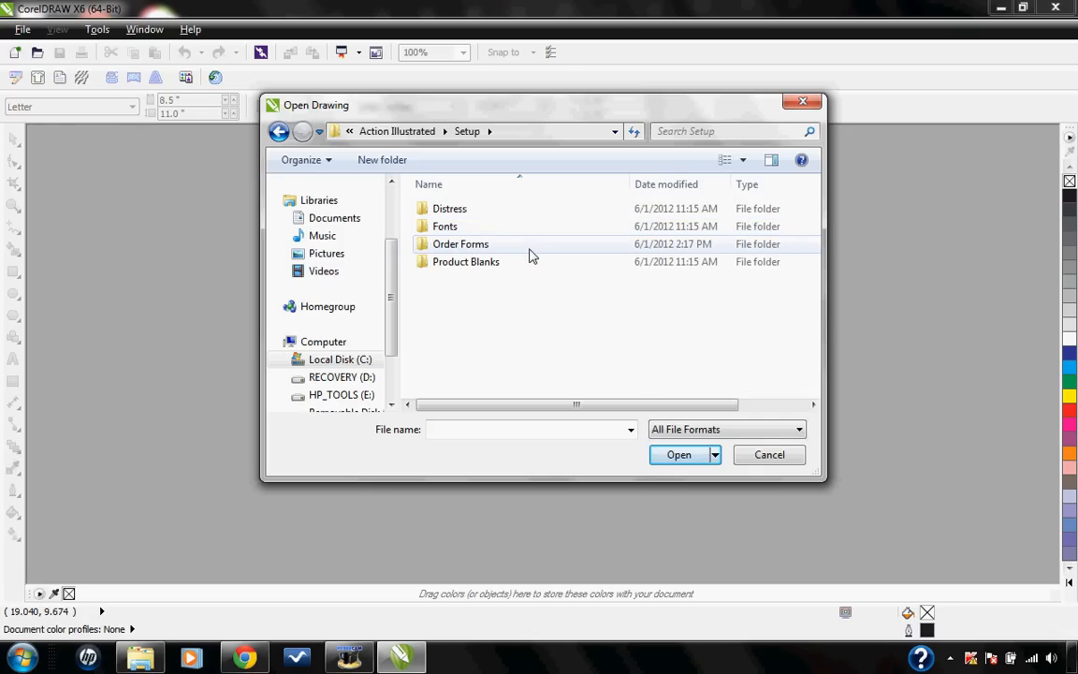
double_click(461, 244)
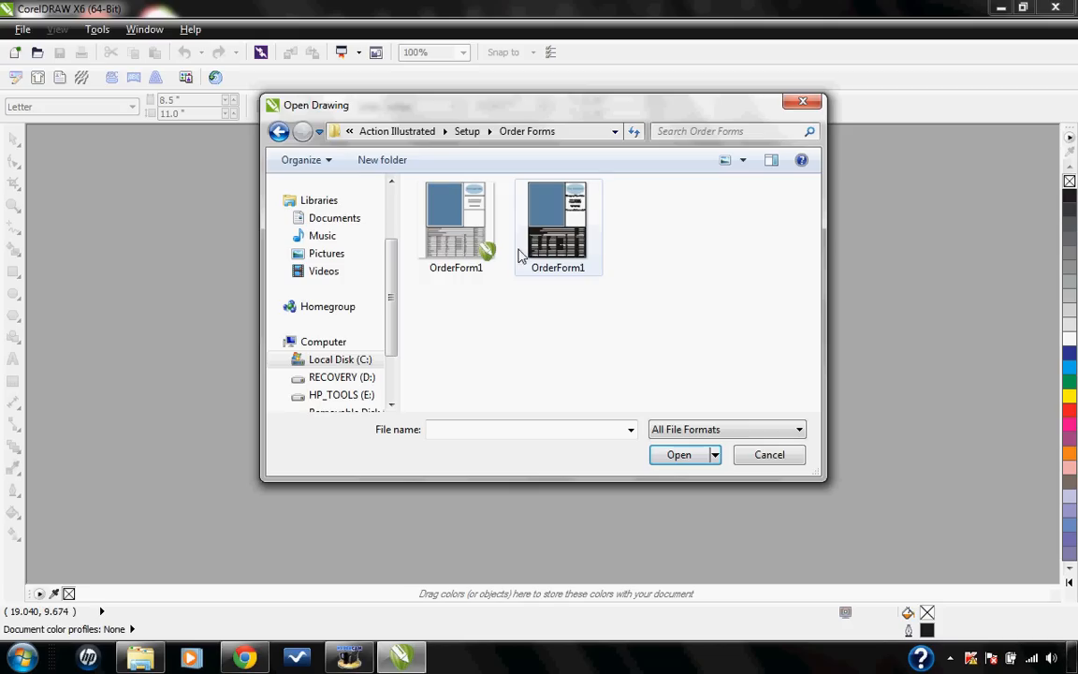
click(456, 222)
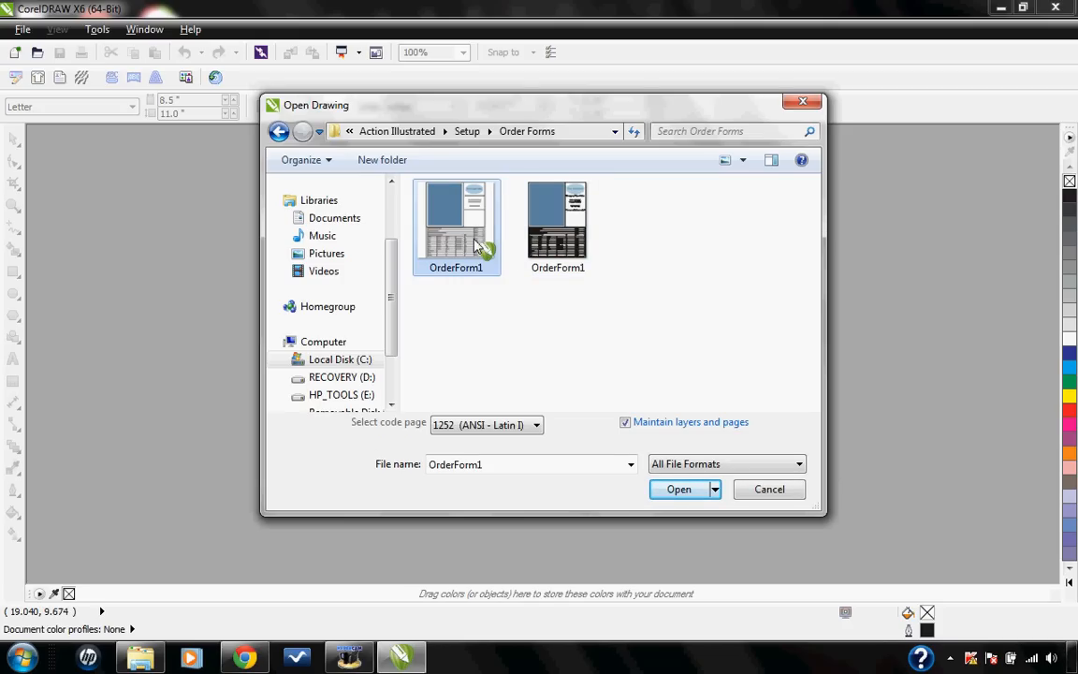
click(679, 488)
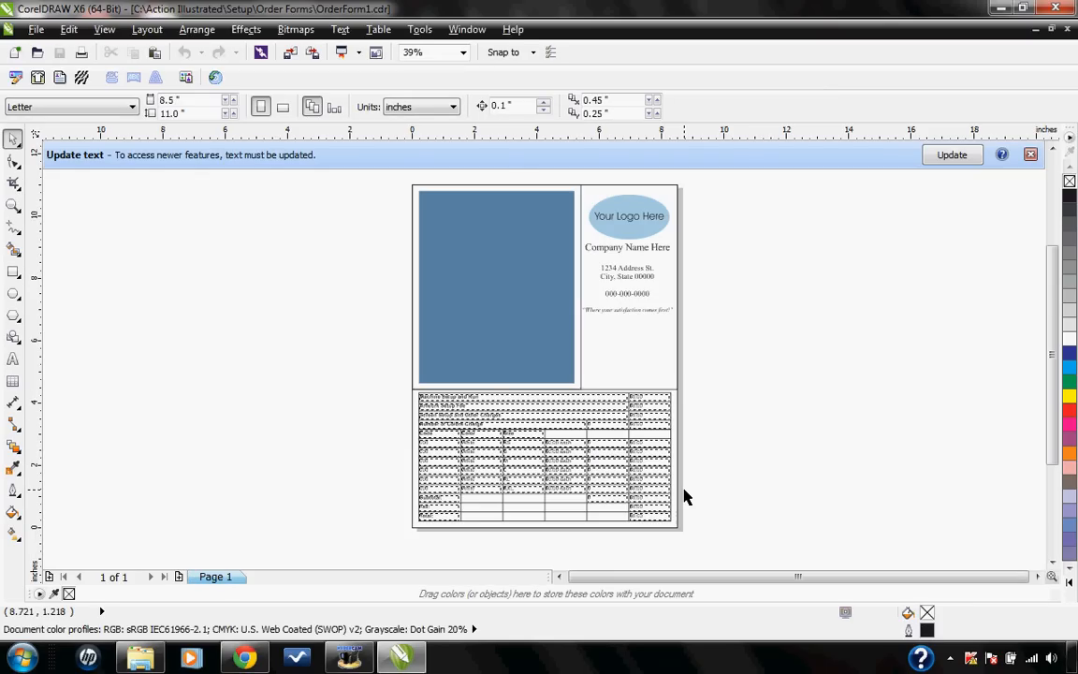
mouse_move(1030, 159)
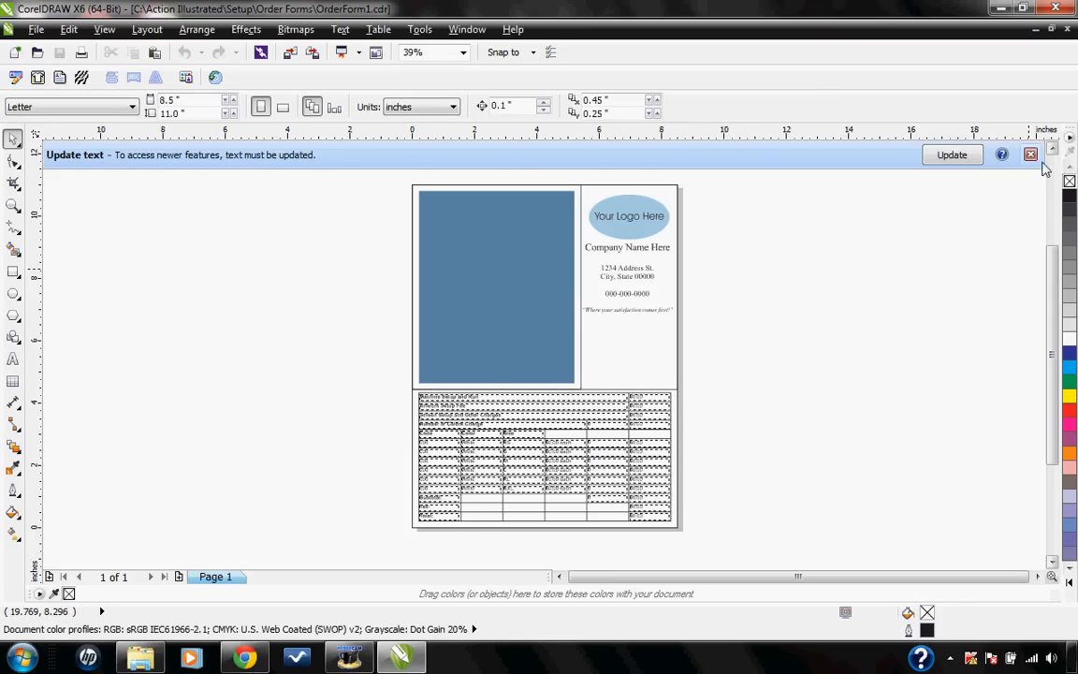
Close the Update text infobar without updating the form's text
click(1030, 154)
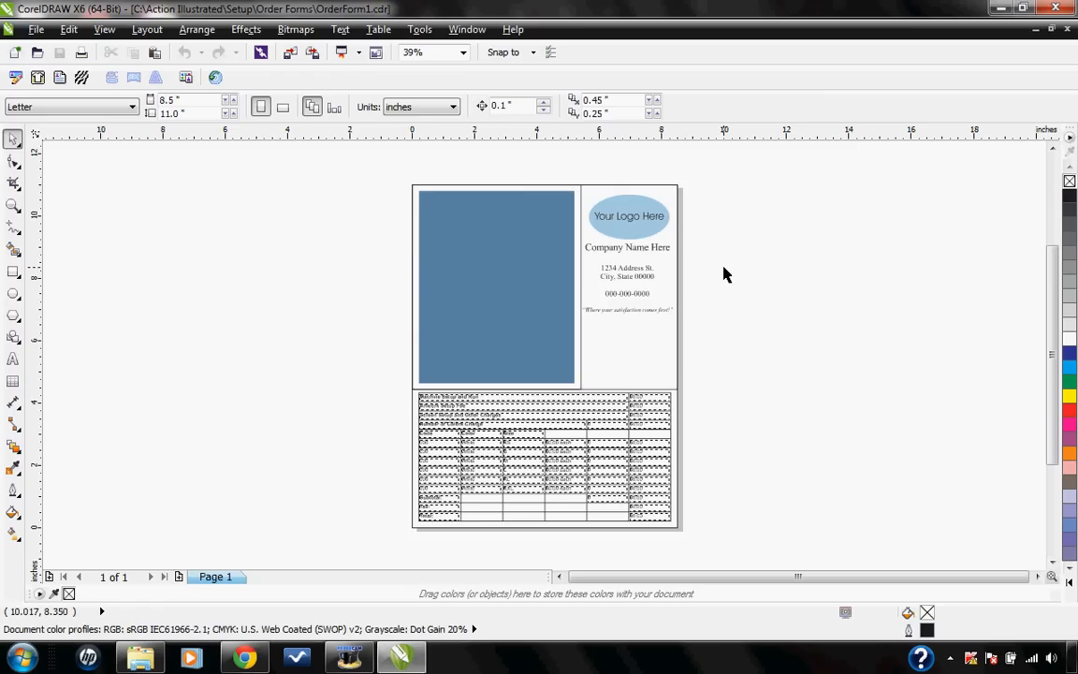
mouse_move(141, 645)
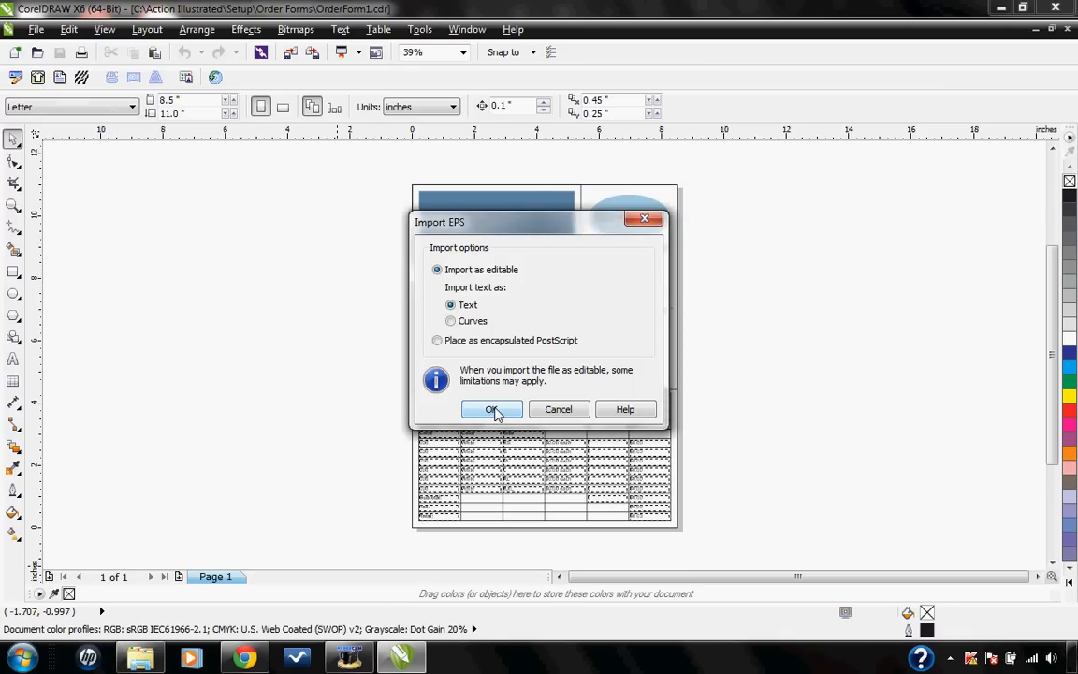
Import the logo EPS as editable and place it over the Your Logo Here placeholder
click(491, 409)
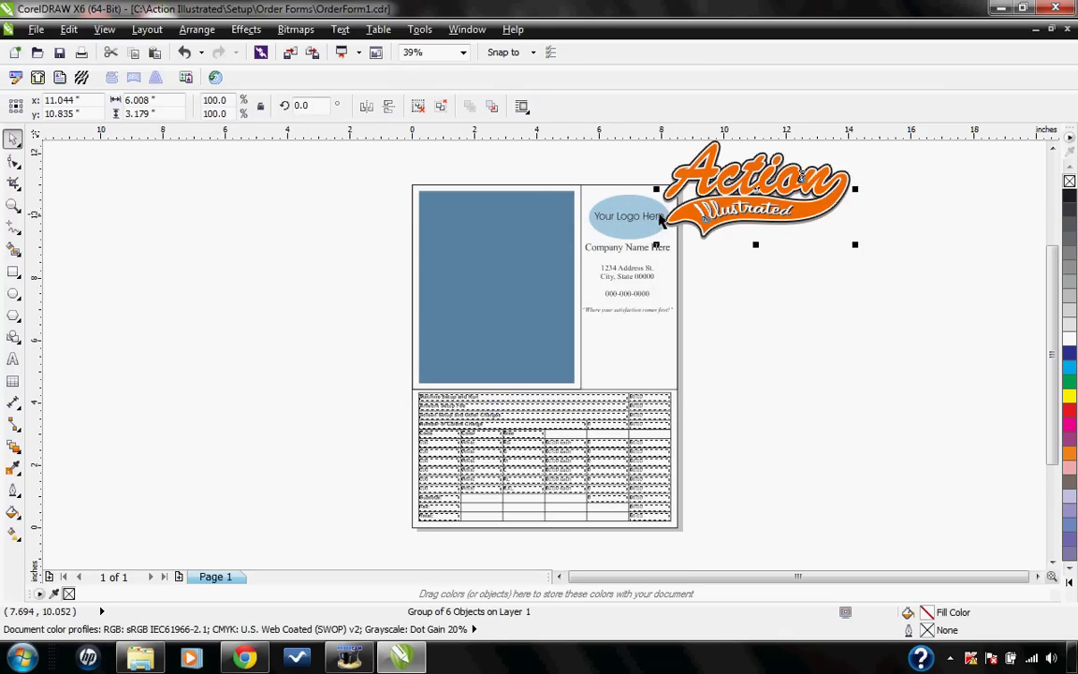
click(627, 216)
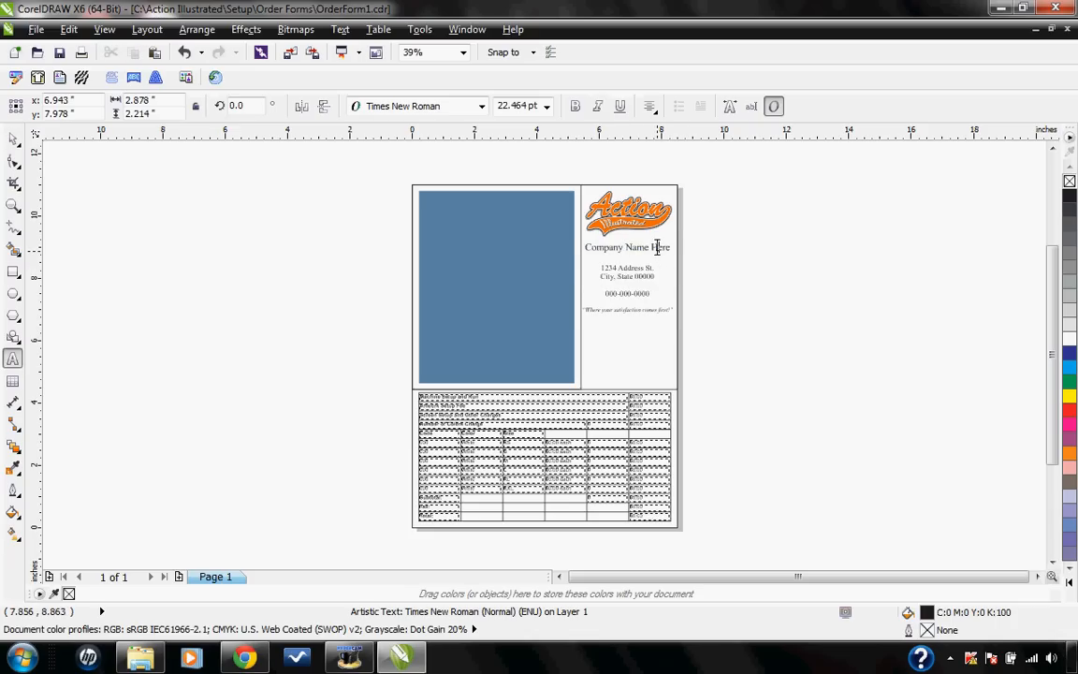
Replace 'Company Name Here' with 'Action Illustrated' using the Text tool
click(627, 247)
text(Action )
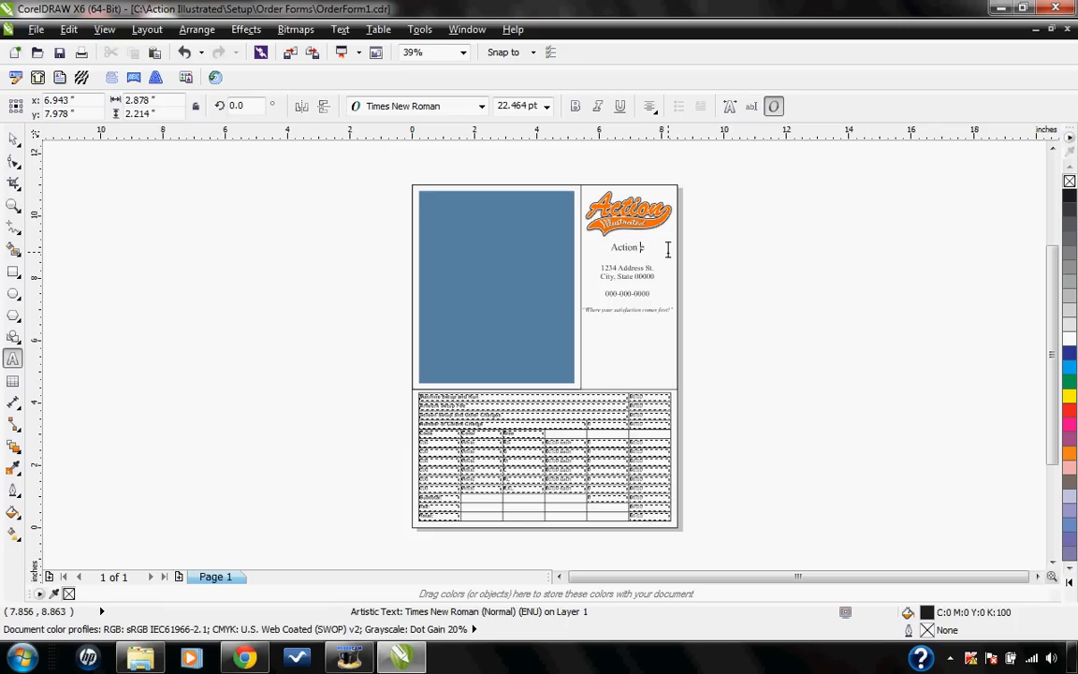
text(Illustrated)
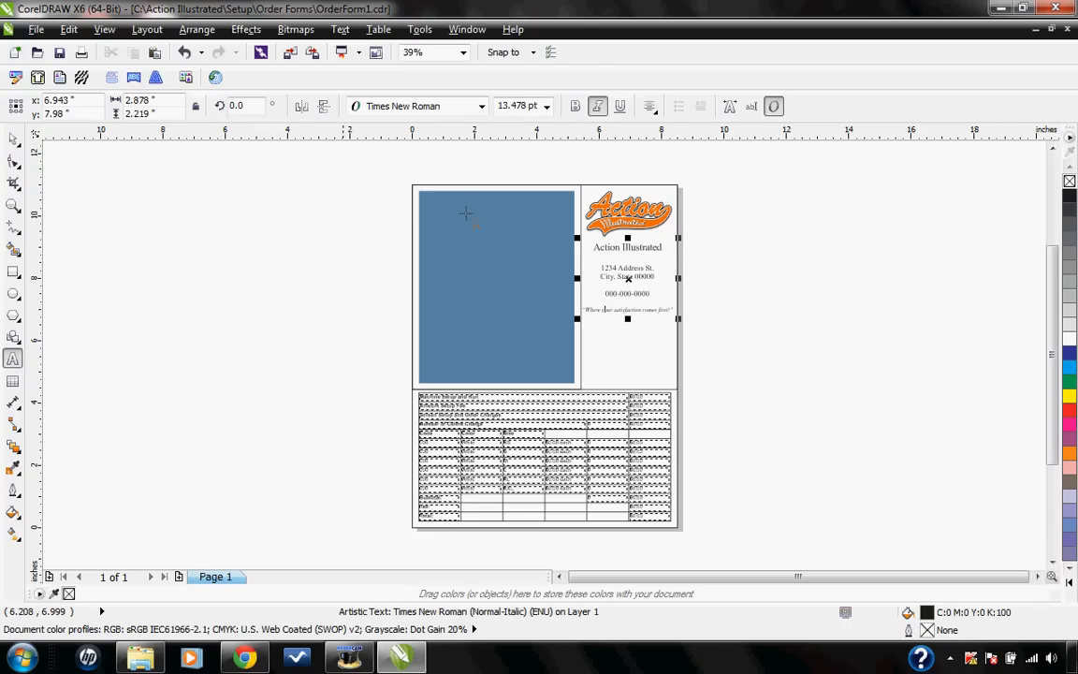
Apply Swiss924 BT to the company name, address, phone and slogan text block
click(482, 106)
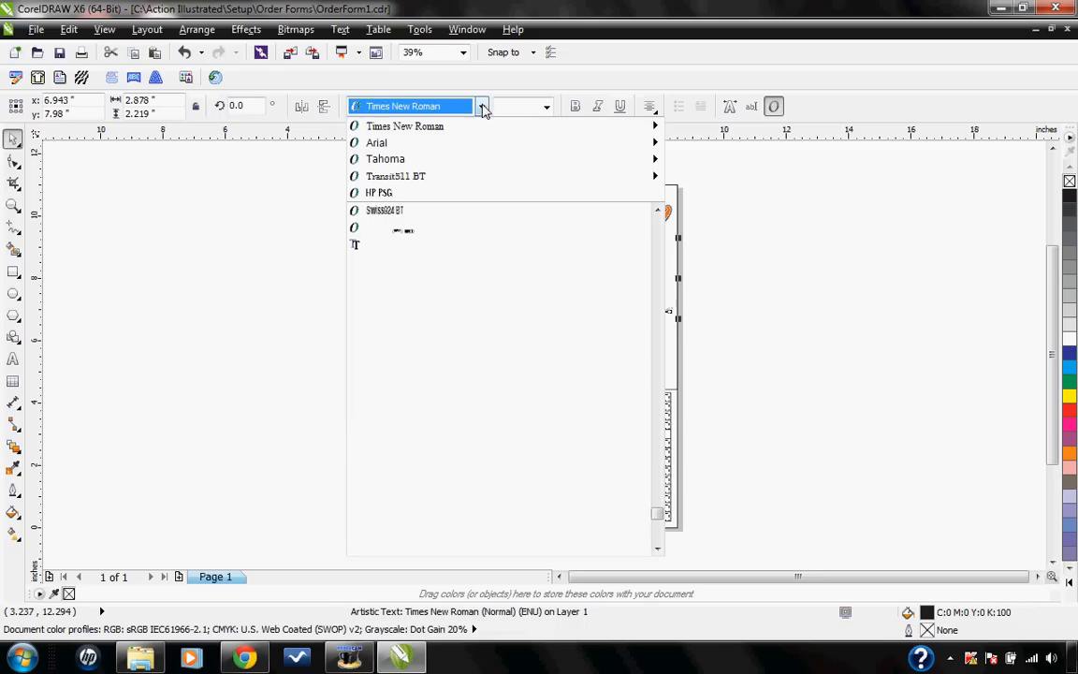
click(384, 210)
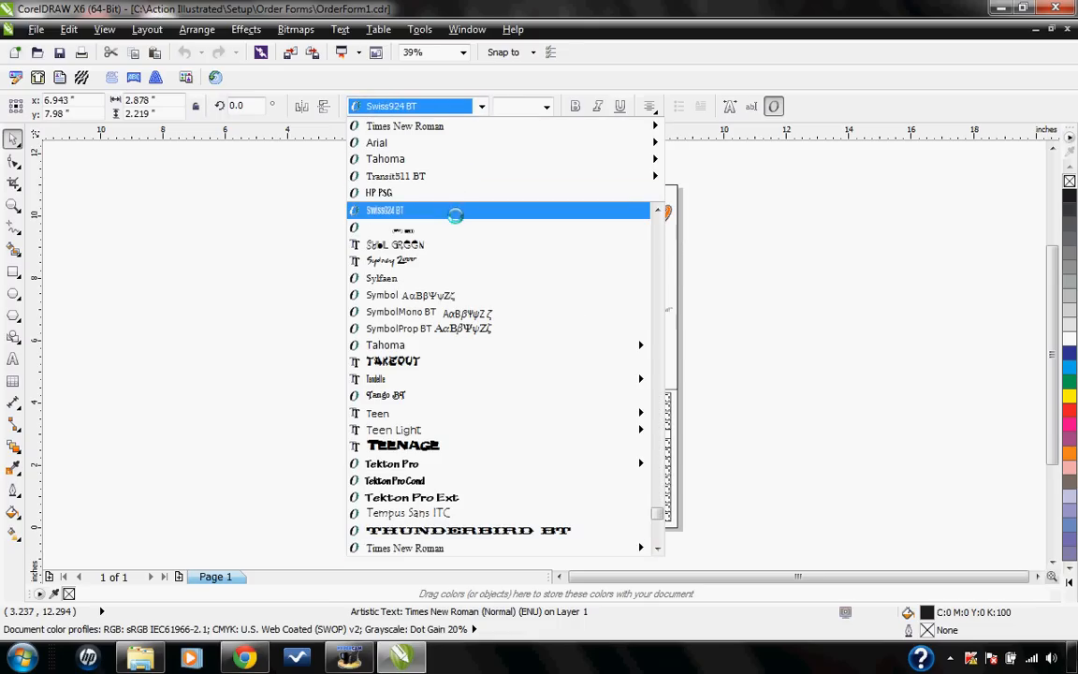
click(385, 209)
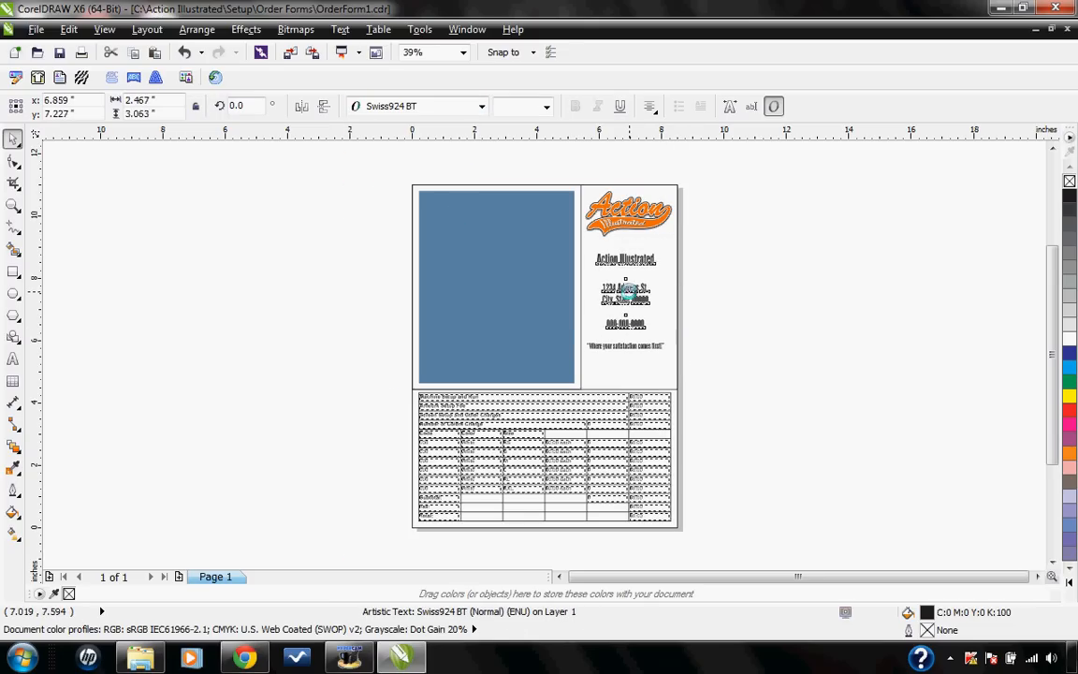
click(625, 323)
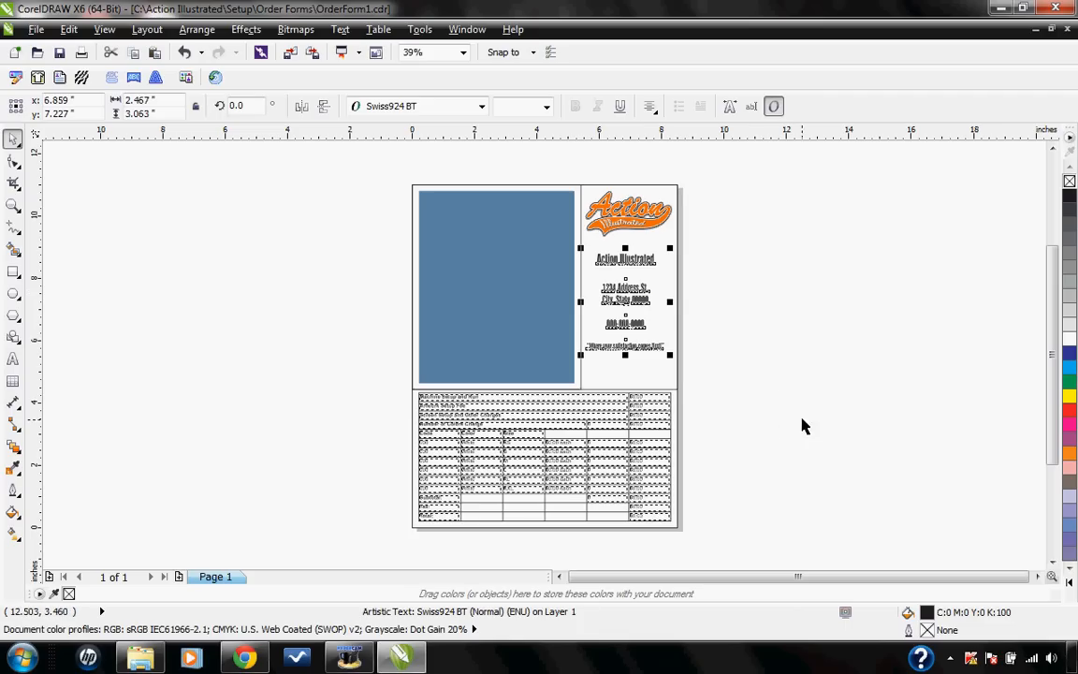
click(14, 204)
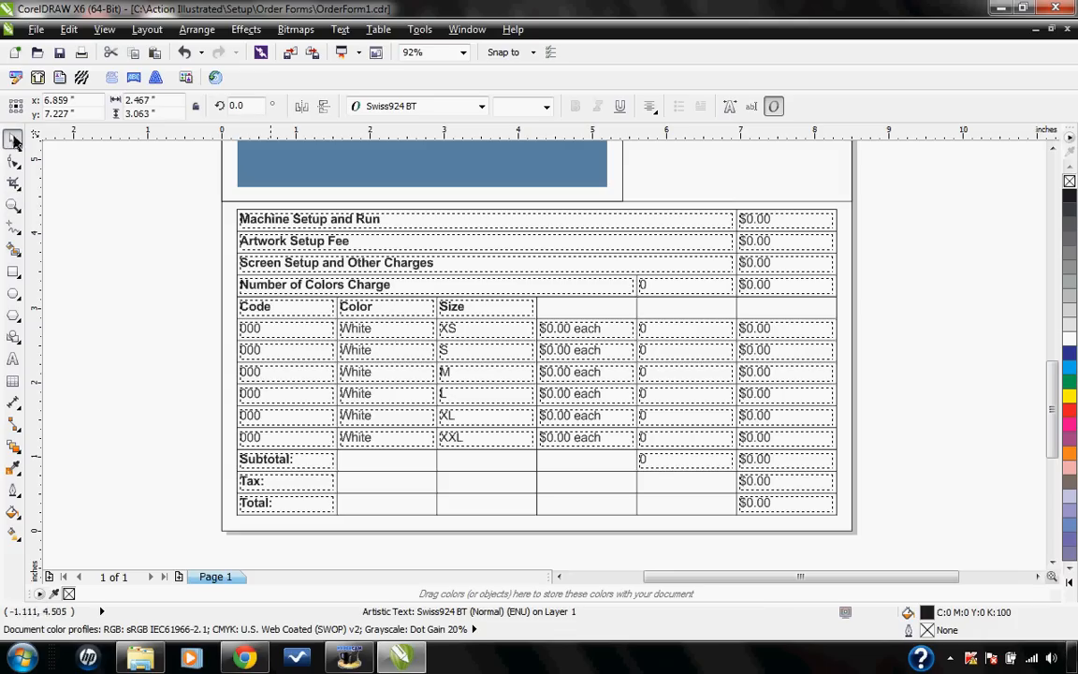
mouse_move(492, 362)
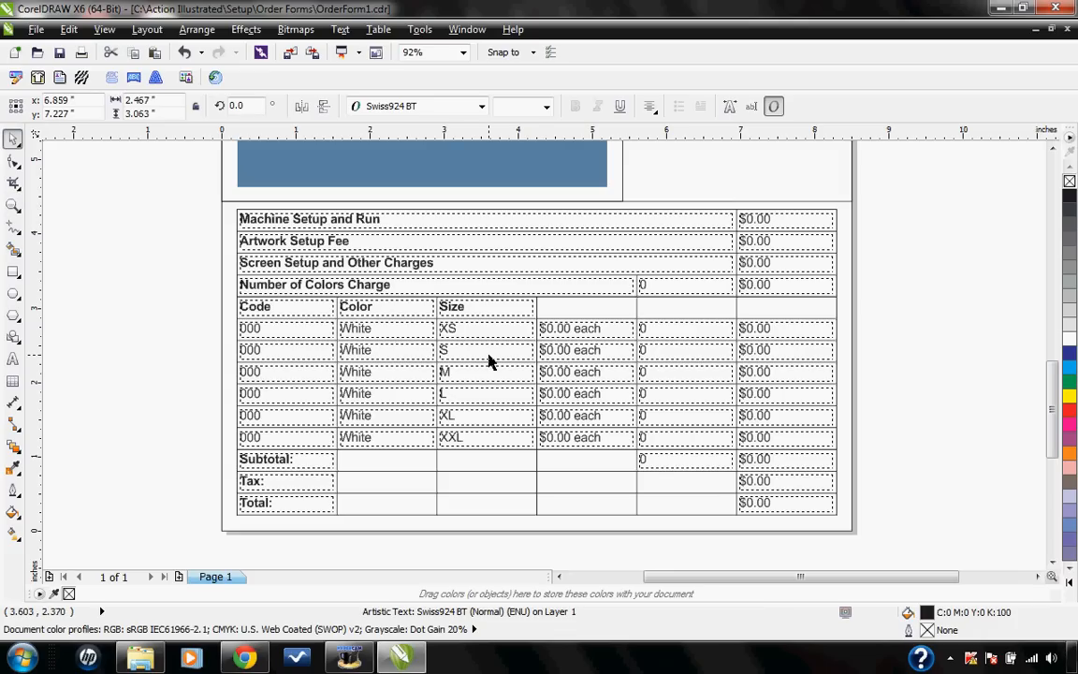
mouse_move(335, 226)
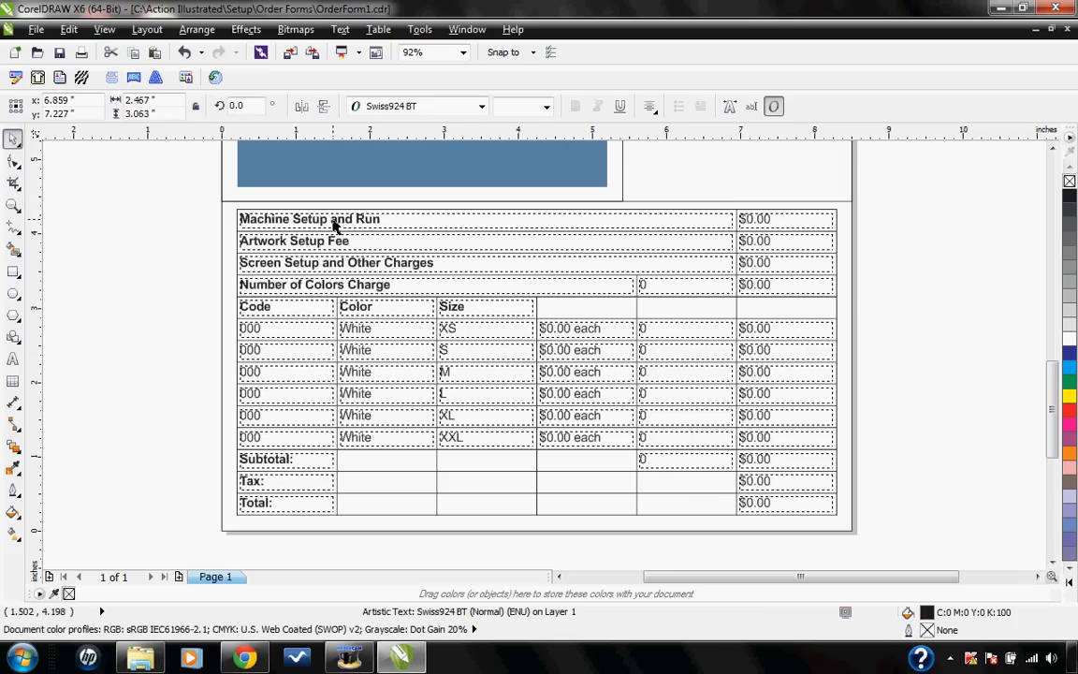
Drag Machine Setup and Run below Number of Colors Charge, shifting other labels up
click(323, 218)
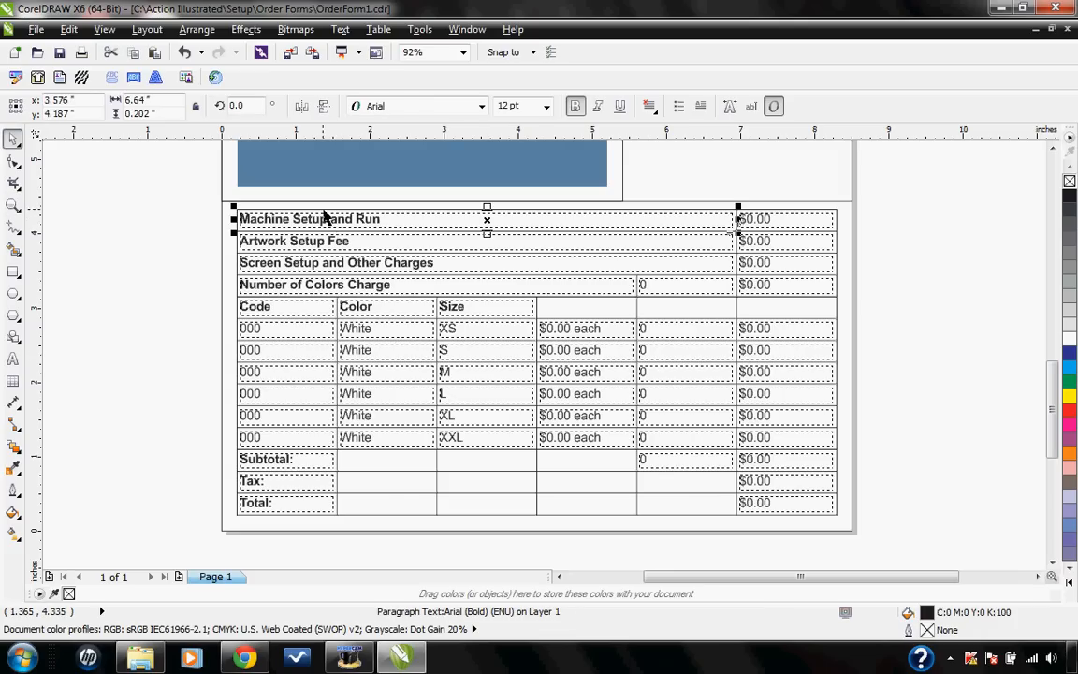
drag(323, 218, 197, 303)
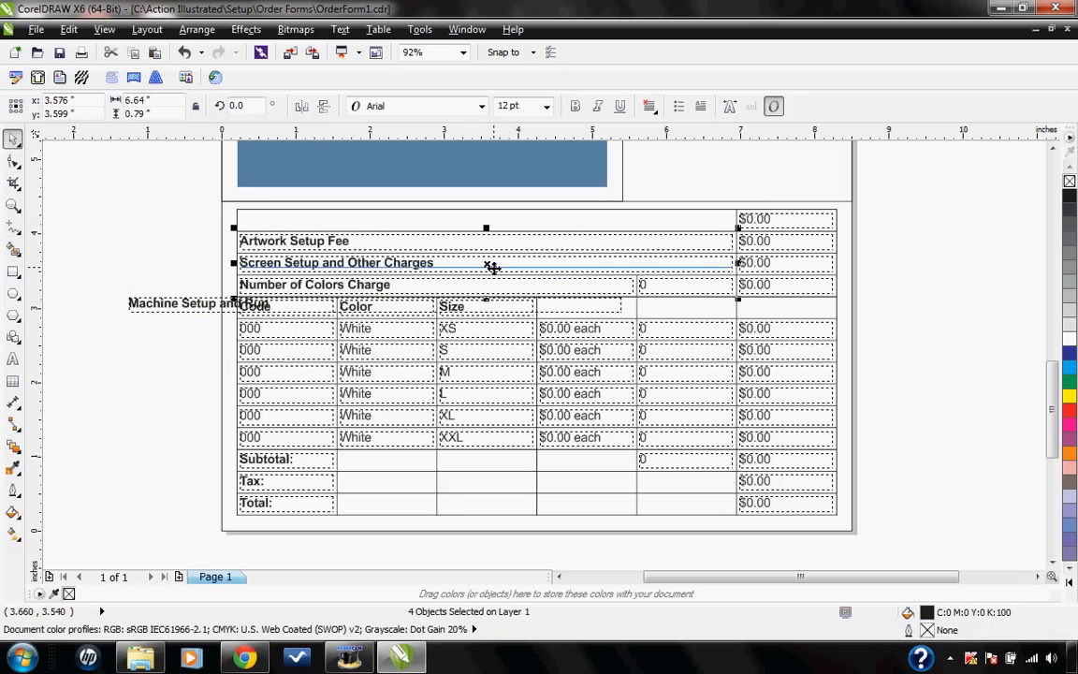
drag(486, 263, 486, 240)
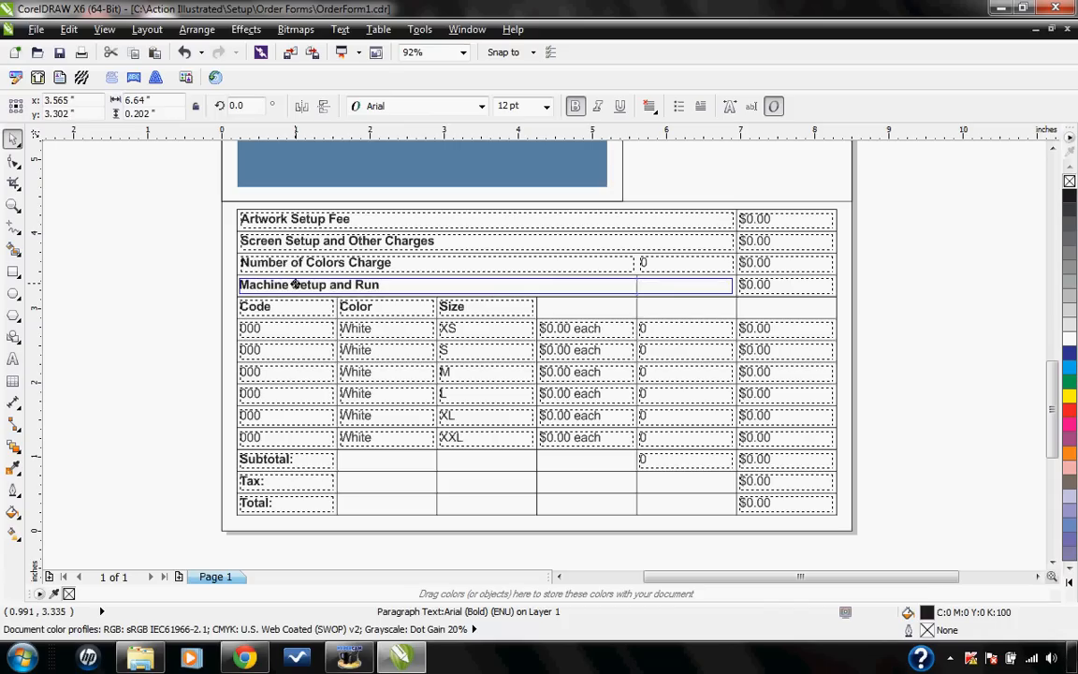
click(308, 285)
text(Rush)
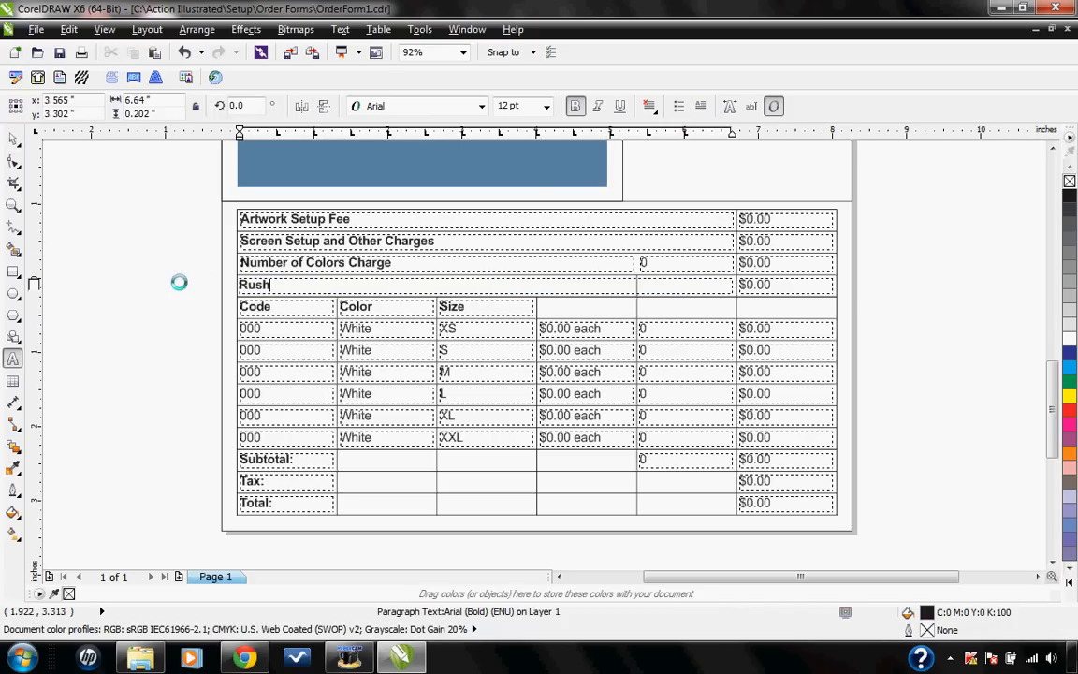
Retype the fourth-row fee label as 'Rush Charge'
text(Charge)
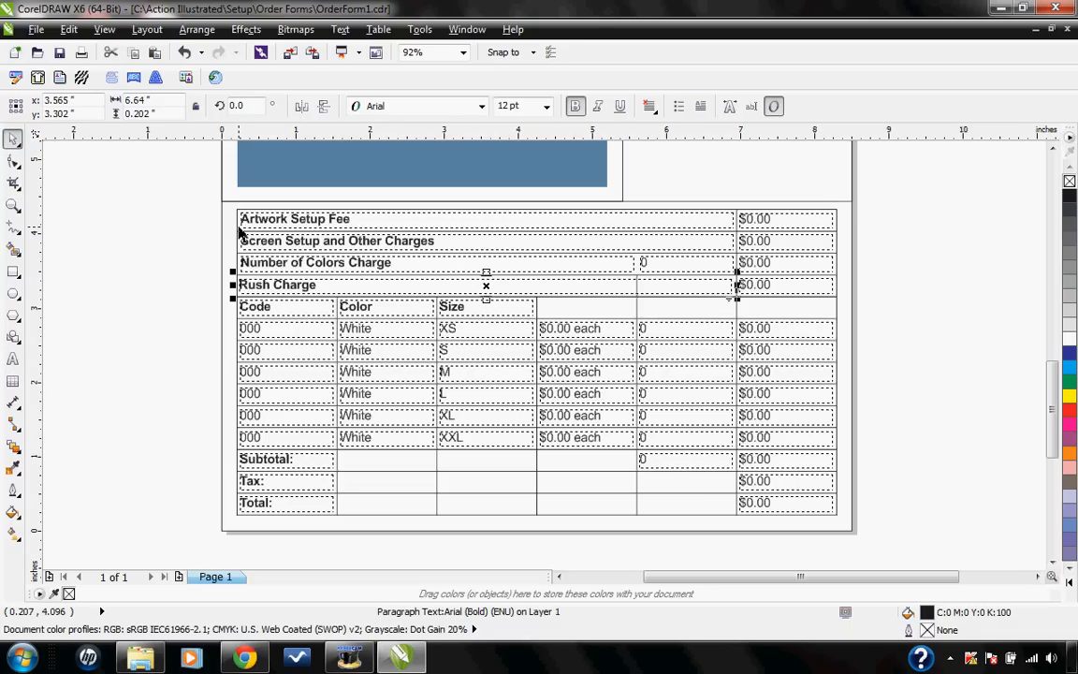
mouse_move(723, 312)
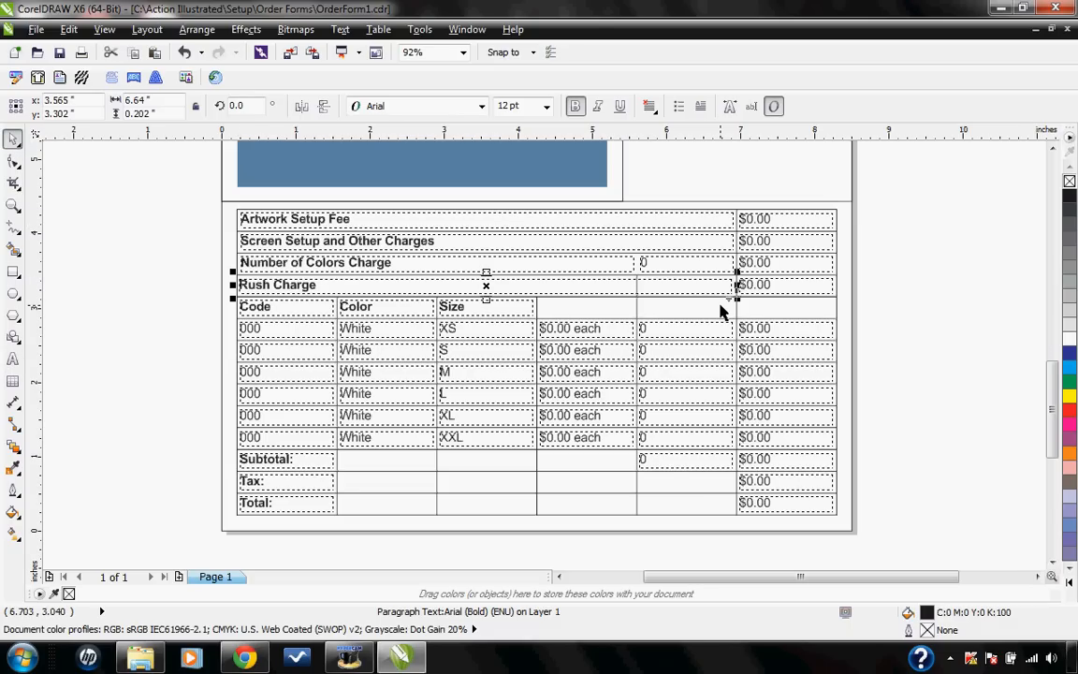
mouse_move(560, 279)
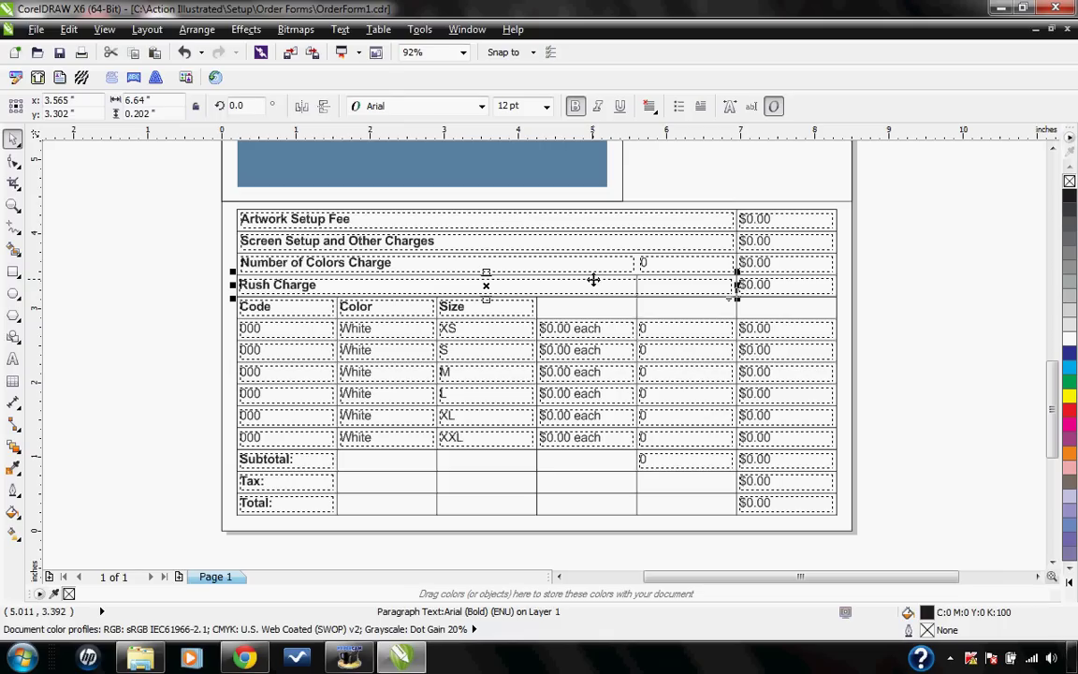
mouse_move(688, 248)
text(1)
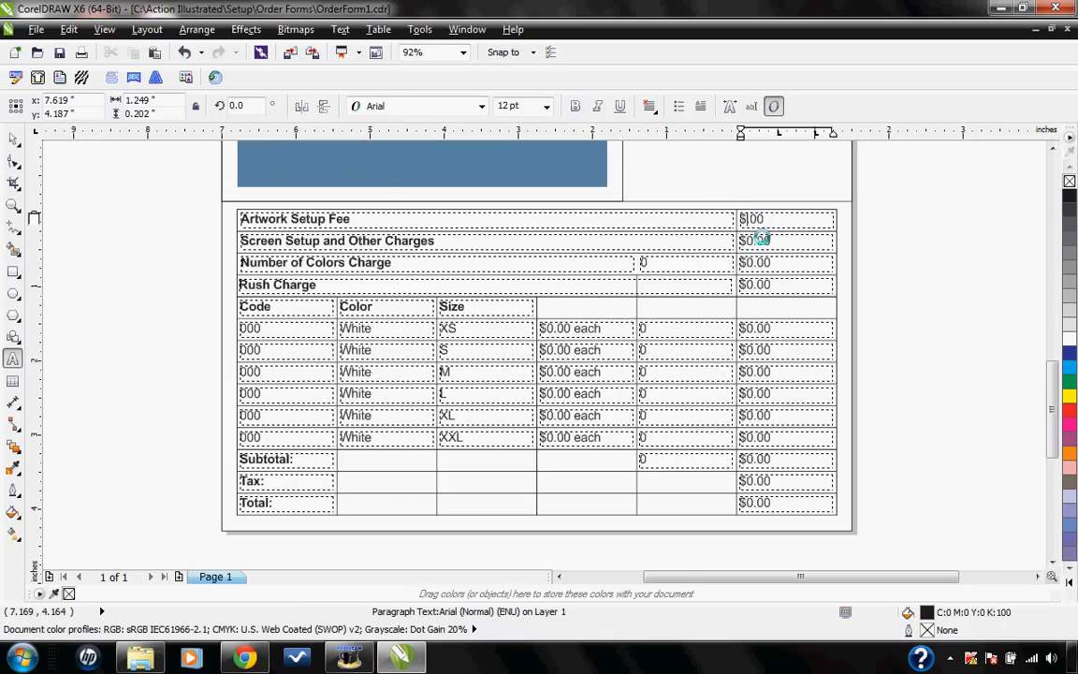
Change the Artwork Setup Fee price from $0.00 to $25.00
text(25.00)
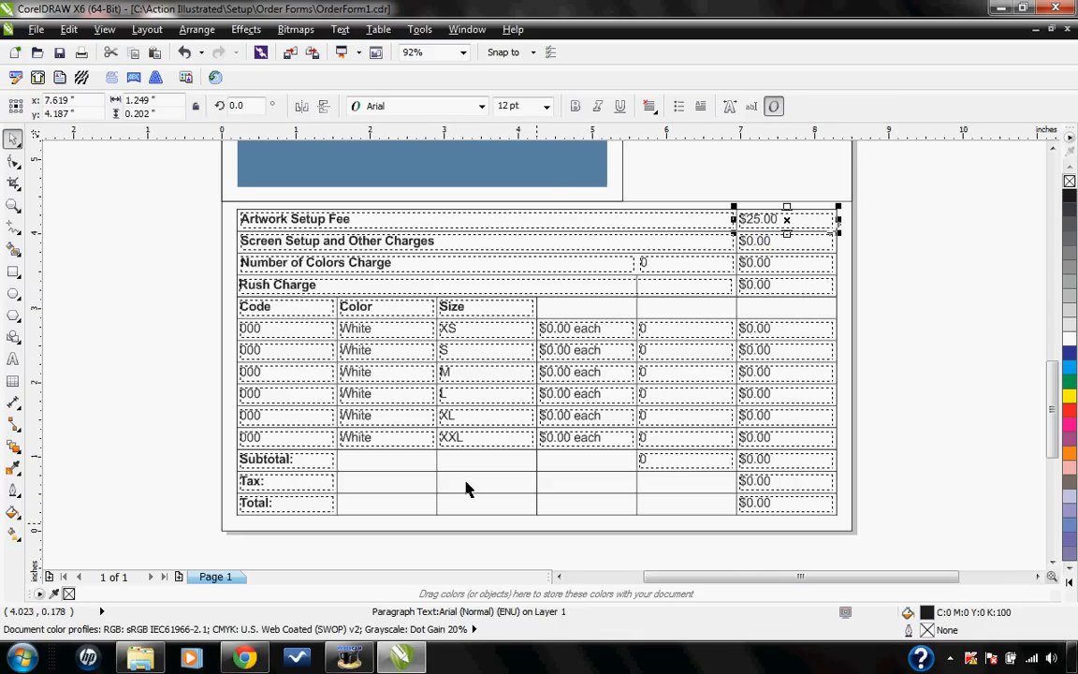
mouse_move(538, 533)
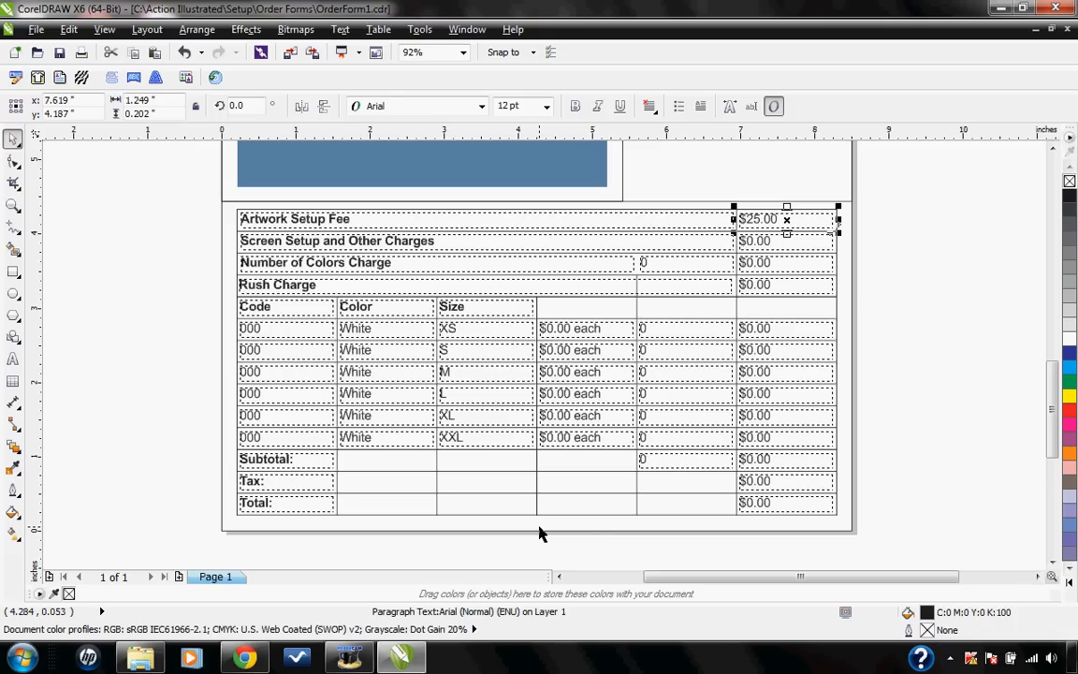
mouse_move(9, 169)
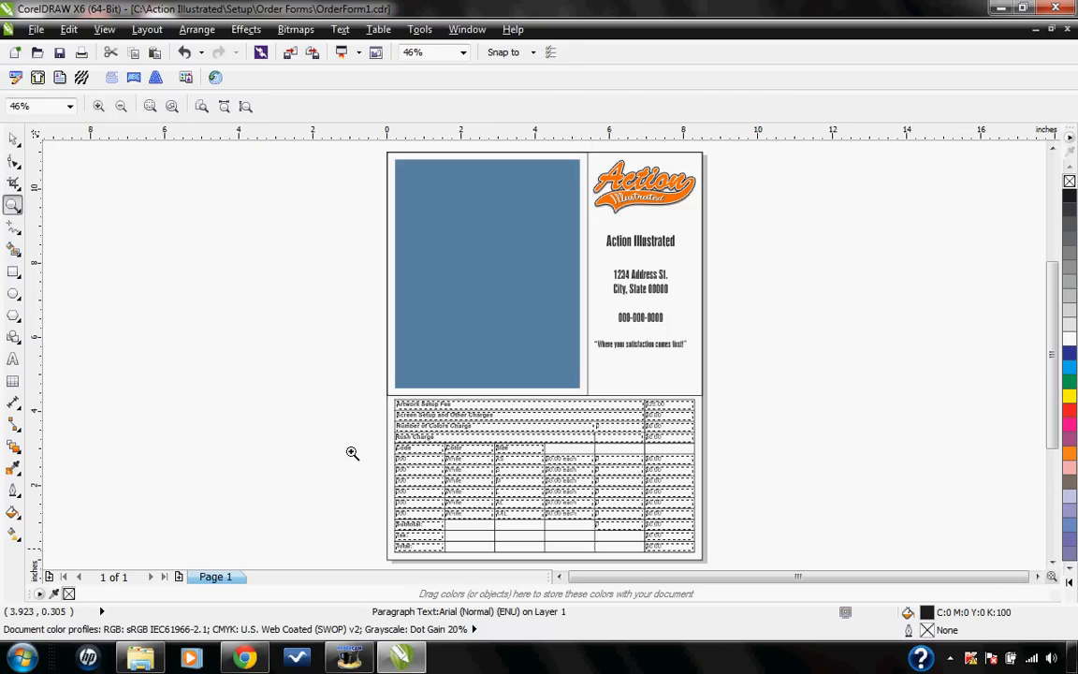
mouse_move(252, 171)
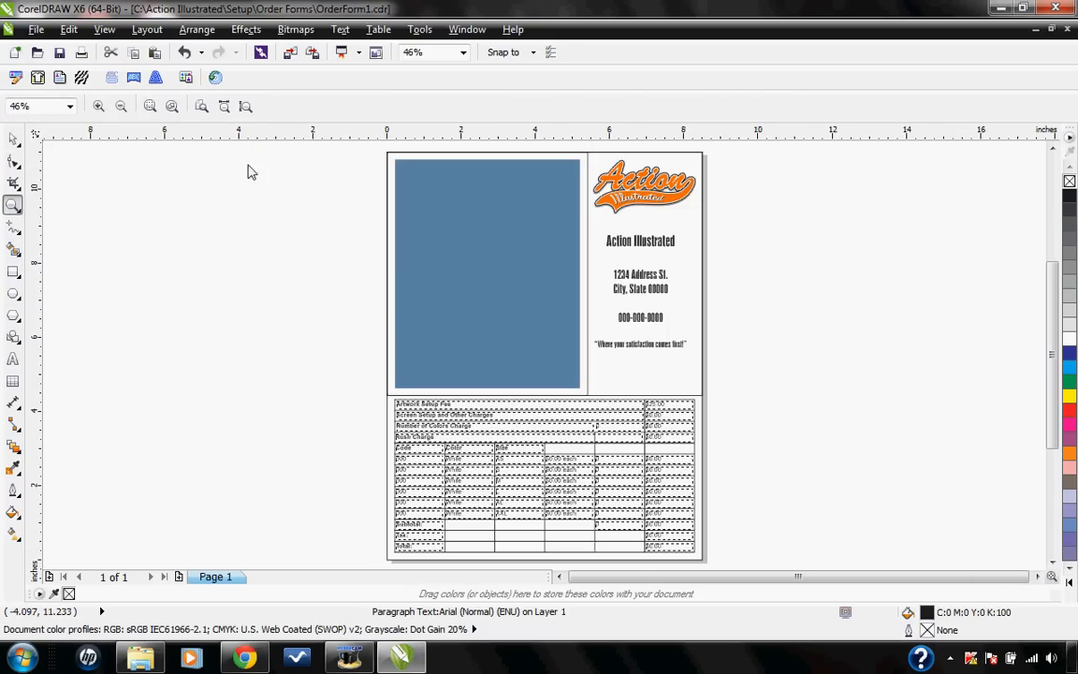
Zoom to the whole page and open the File menu
click(36, 29)
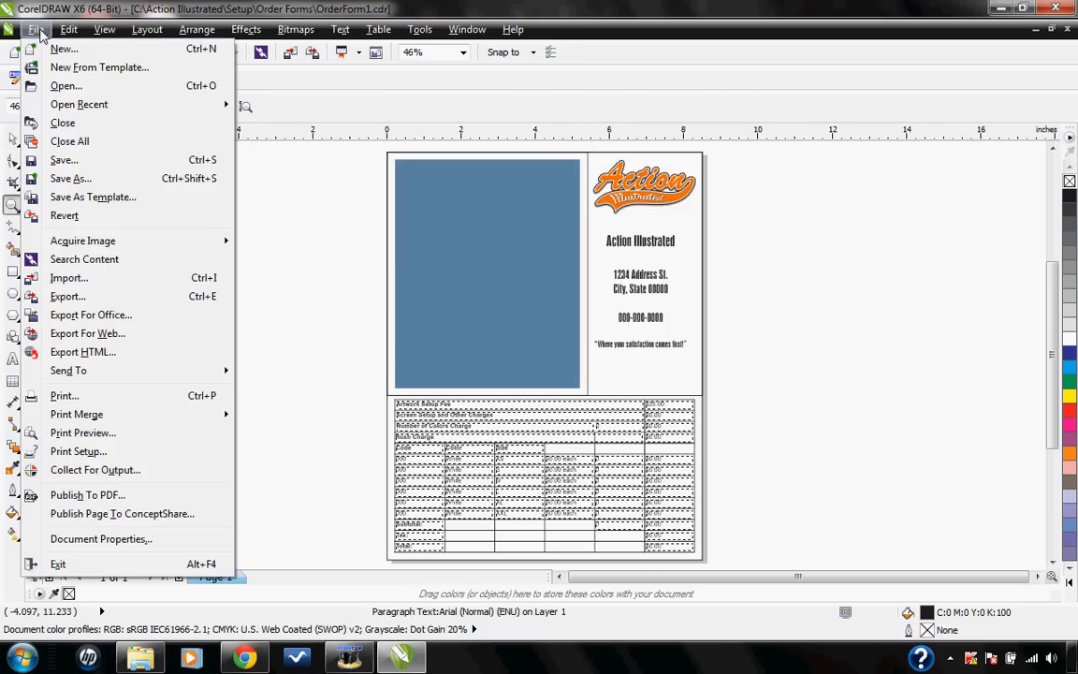
In Save As, name the file ActionOrderForm1 and set Version to 14.0
click(71, 177)
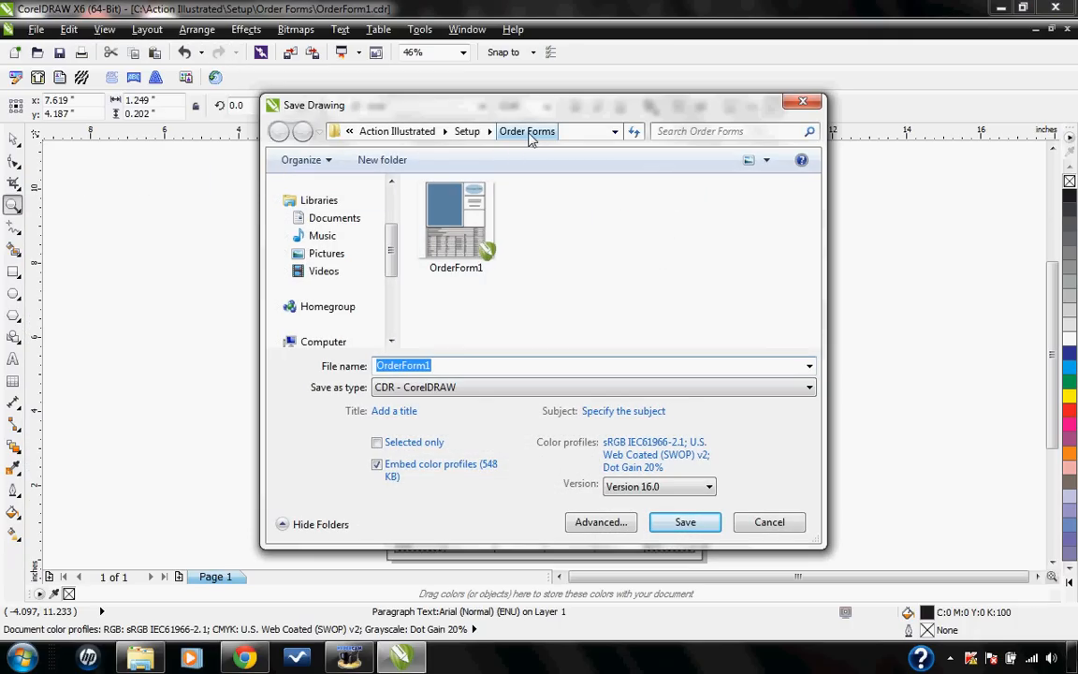
mouse_move(503, 232)
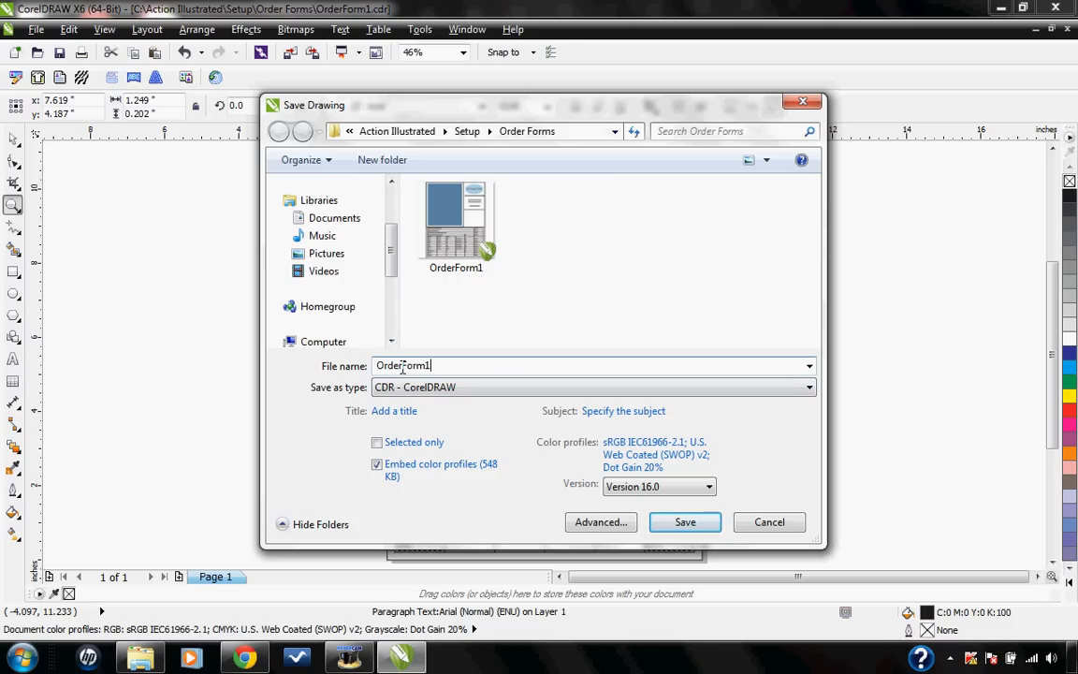
mouse_move(321, 357)
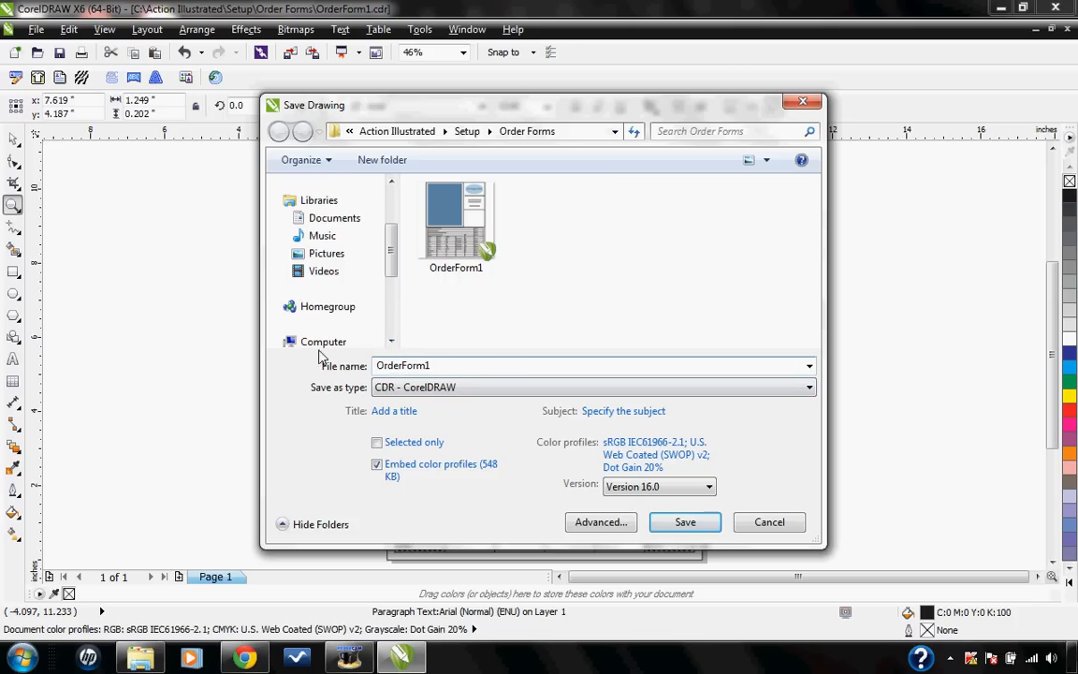
text(Action)
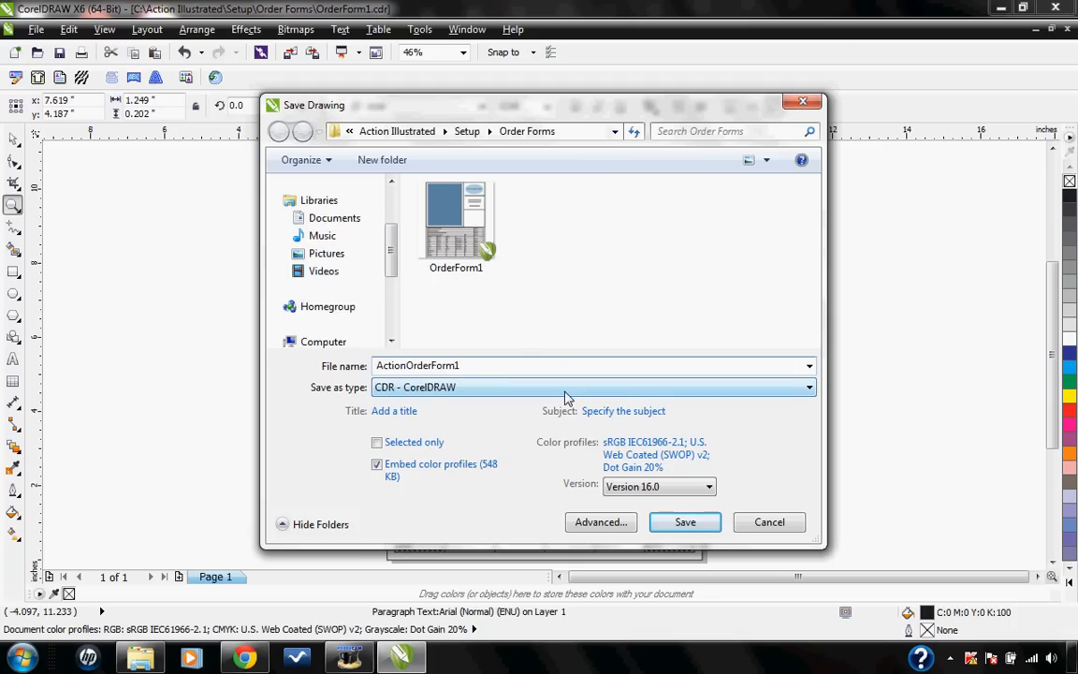
mouse_move(587, 443)
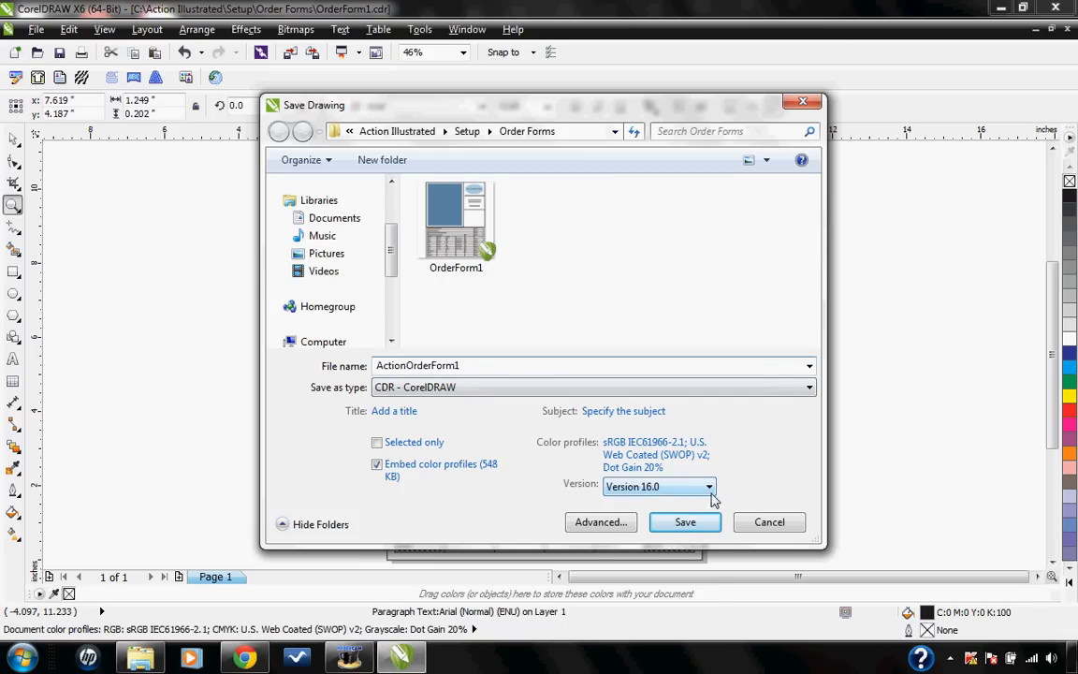
click(708, 486)
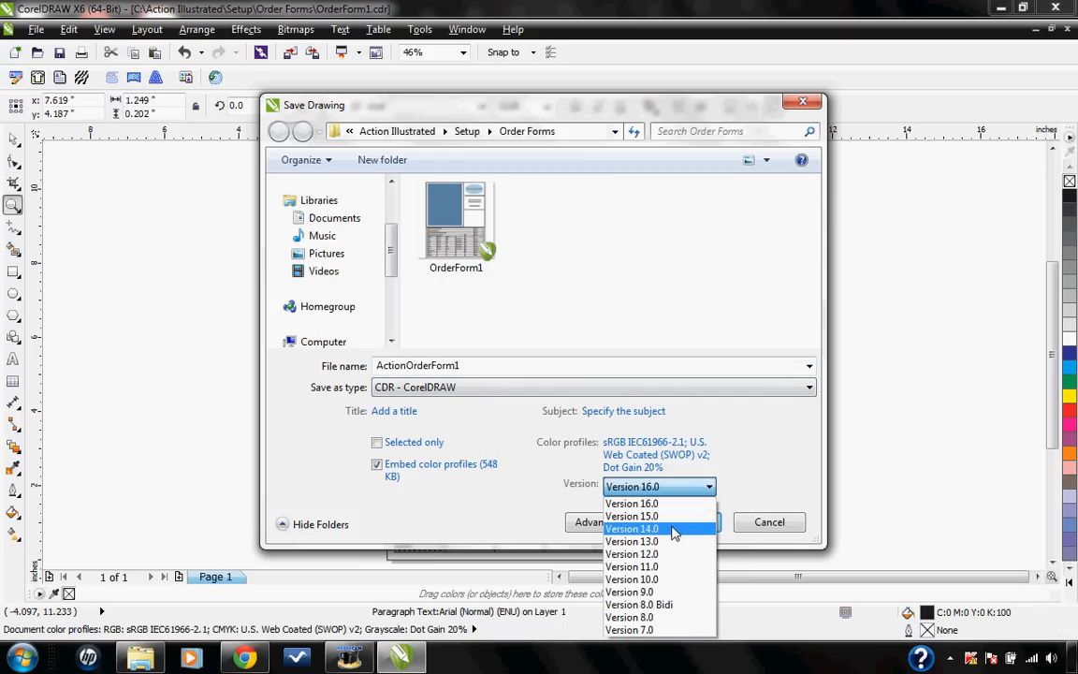
click(632, 529)
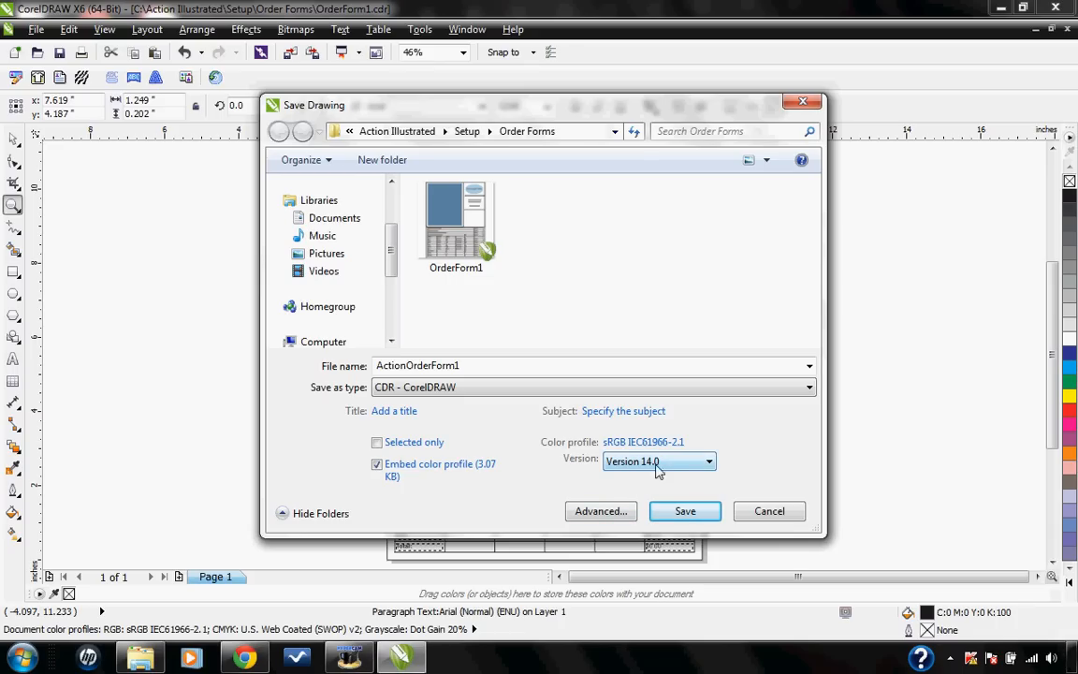
mouse_move(626, 472)
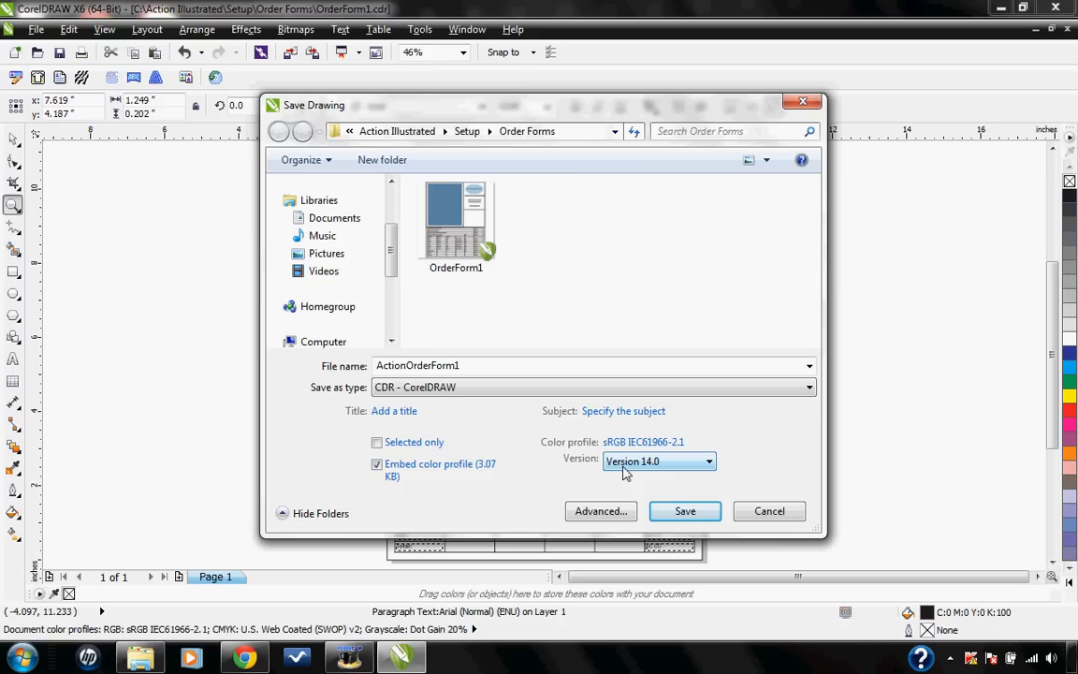
mouse_move(685, 510)
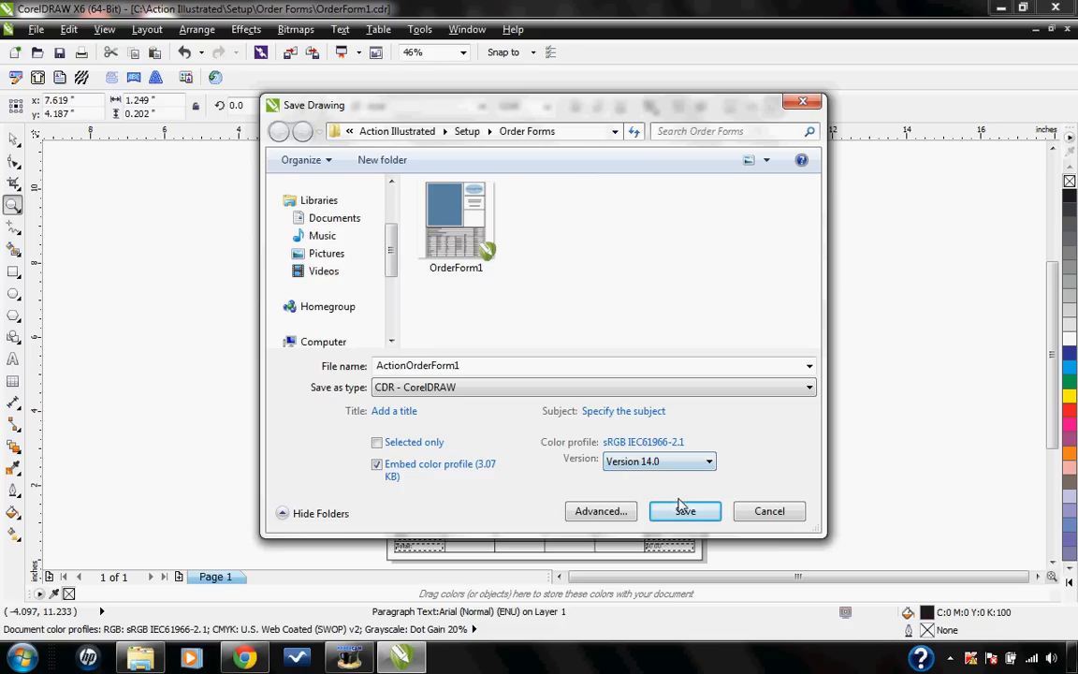
Start exporting ActionOrderForm1 to the Order Forms folder as a JPG - JPEG Bitmap
click(685, 510)
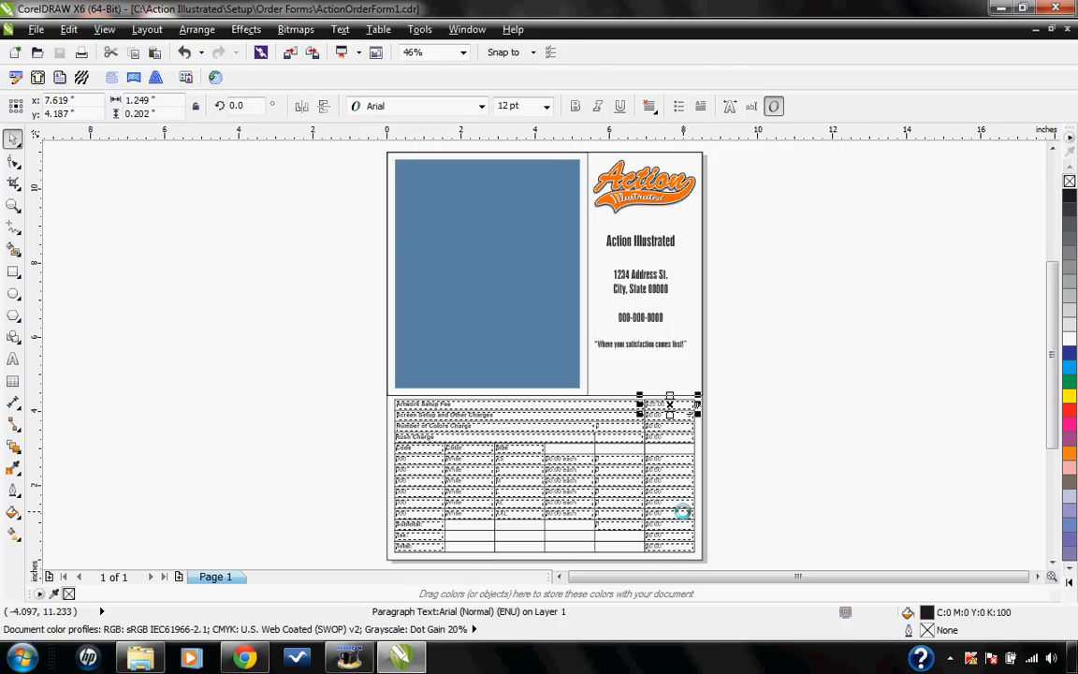
mouse_move(684, 518)
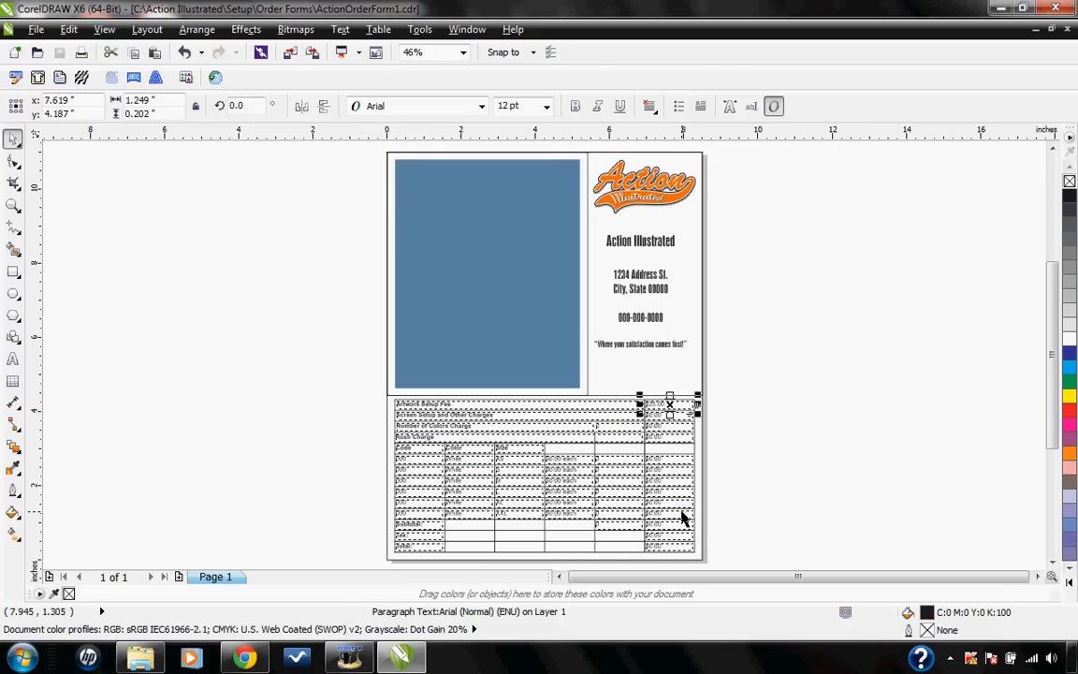
mouse_move(36, 29)
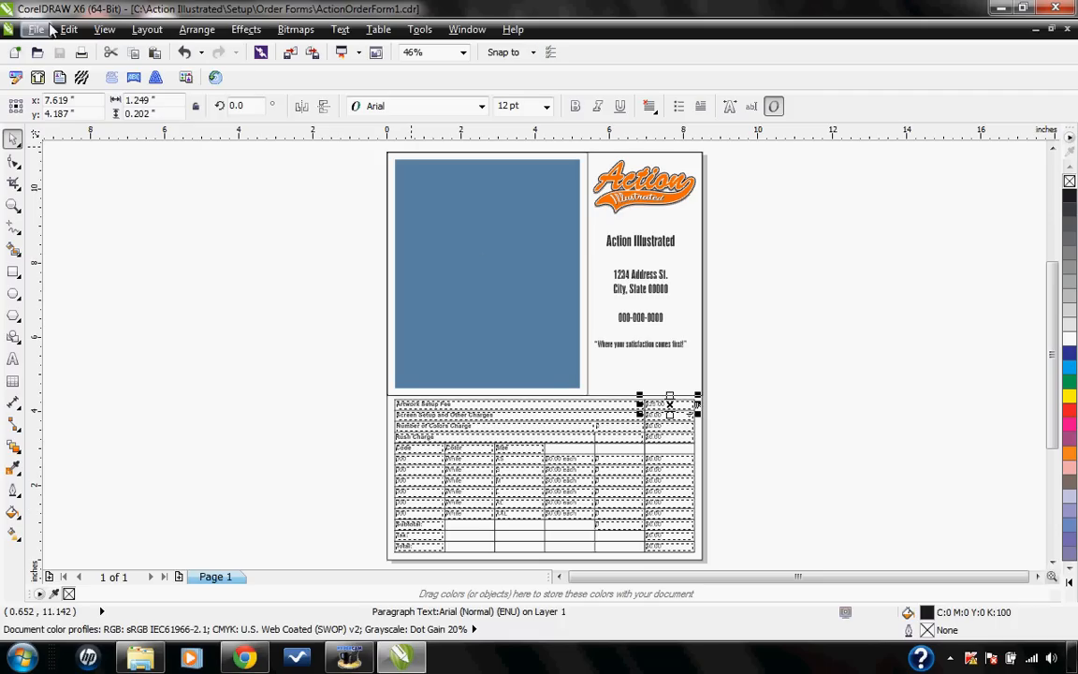
click(36, 29)
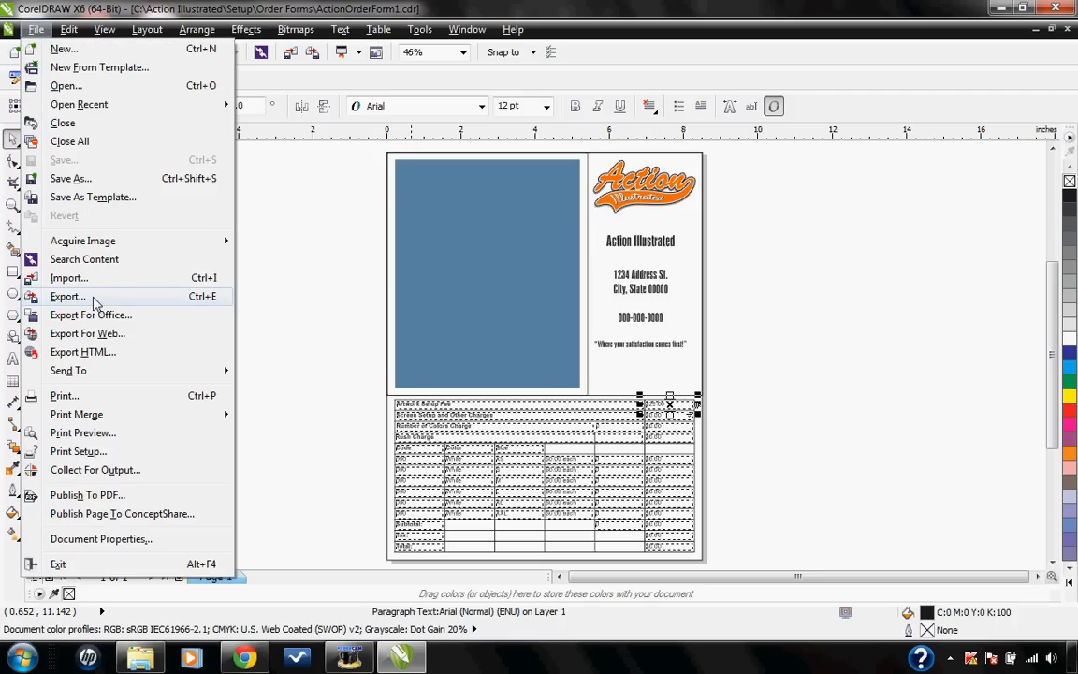
click(68, 296)
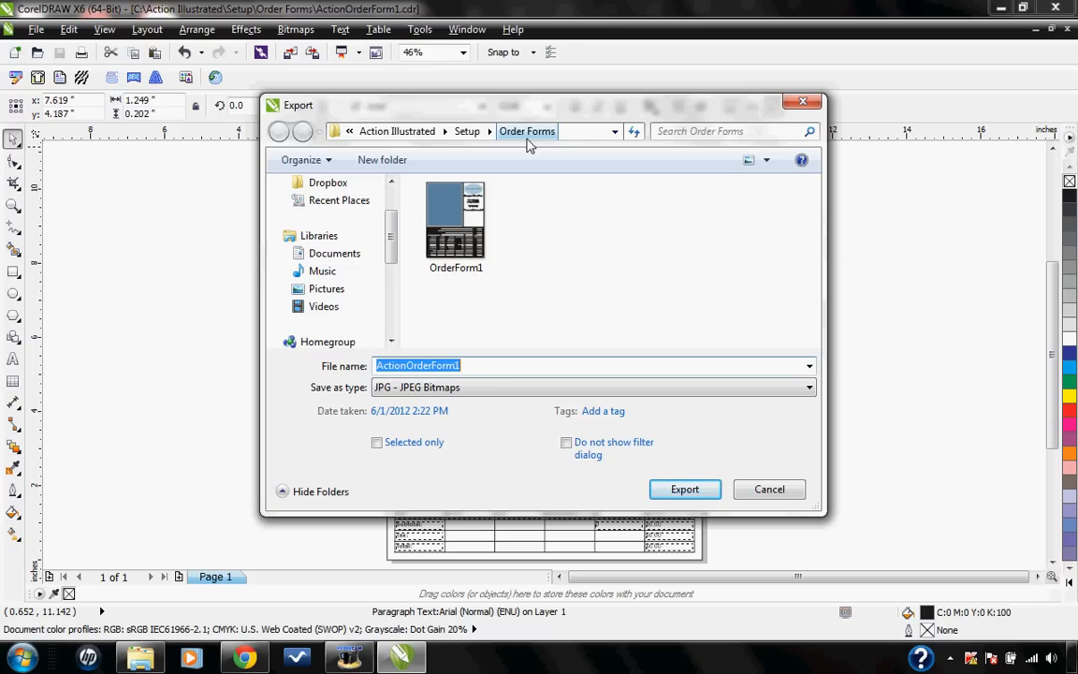
mouse_move(501, 136)
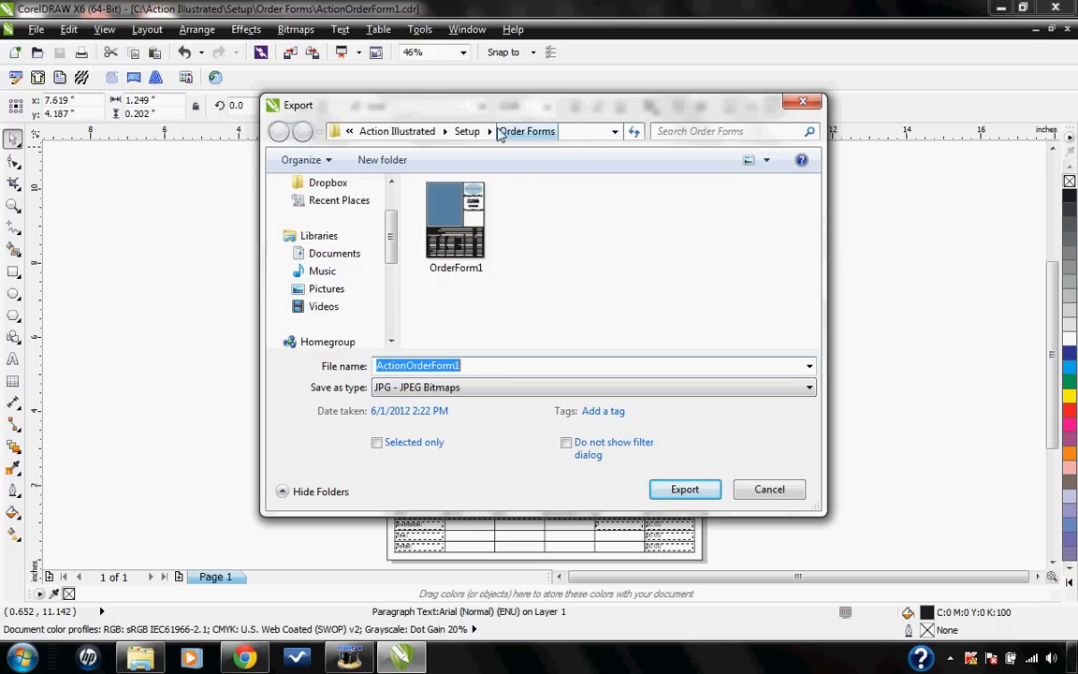
mouse_move(533, 335)
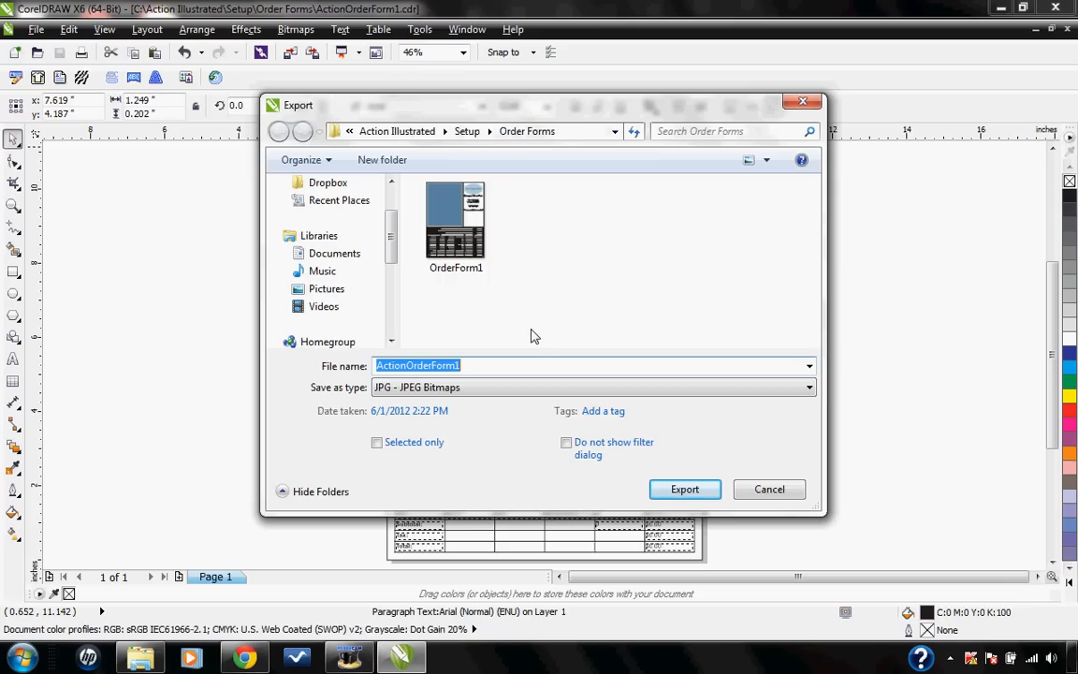
mouse_move(548, 393)
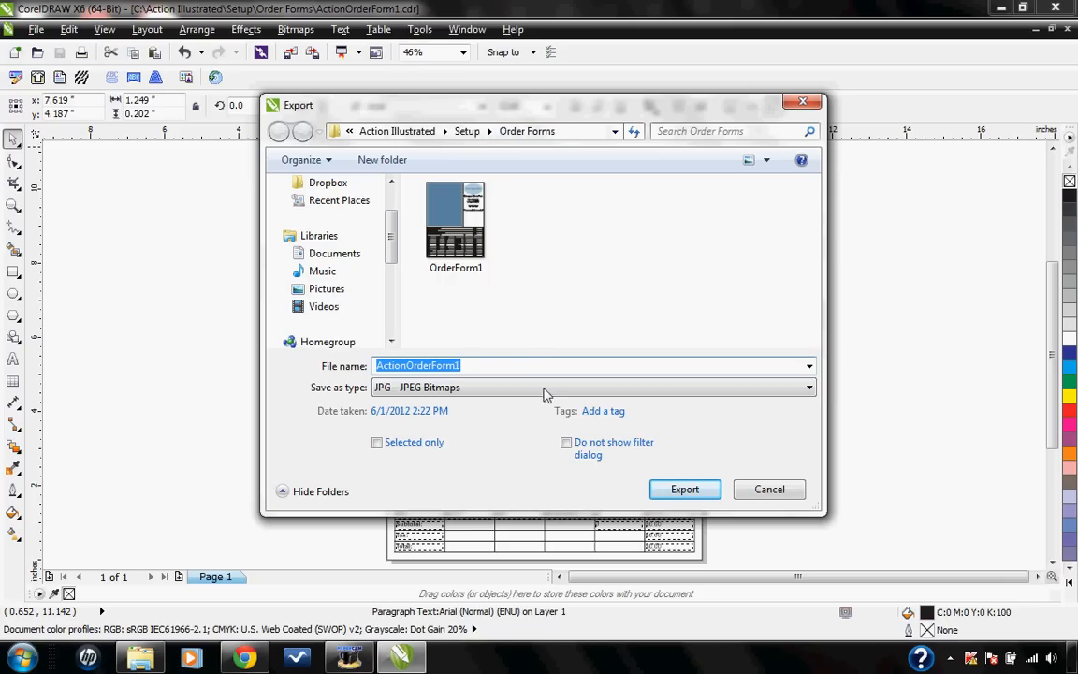
click(805, 387)
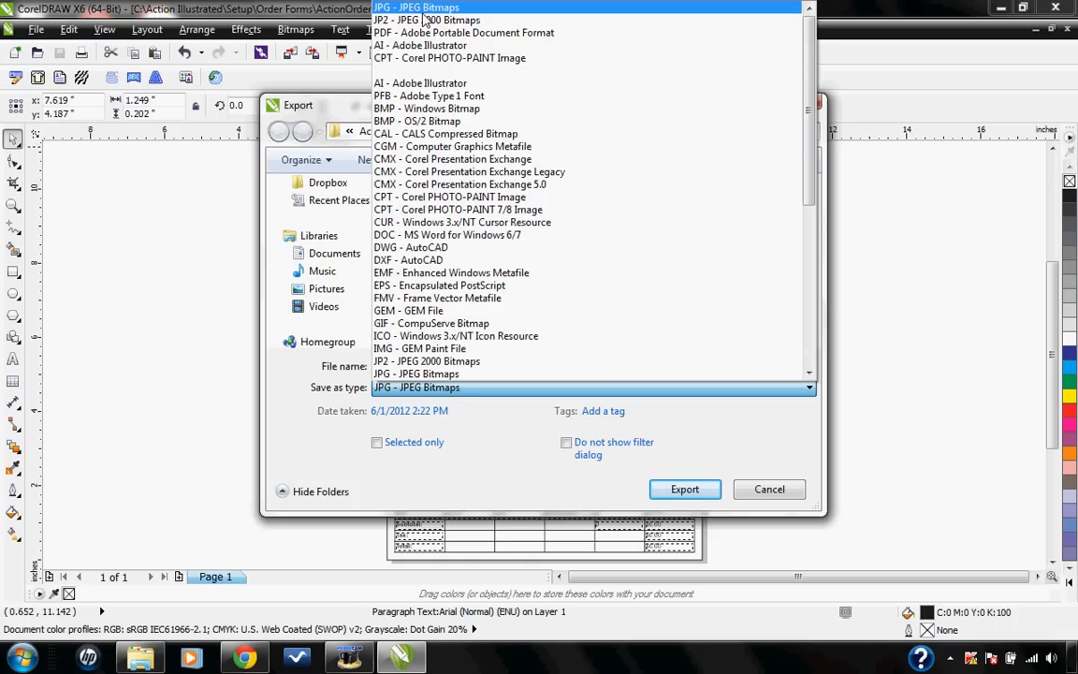
click(415, 387)
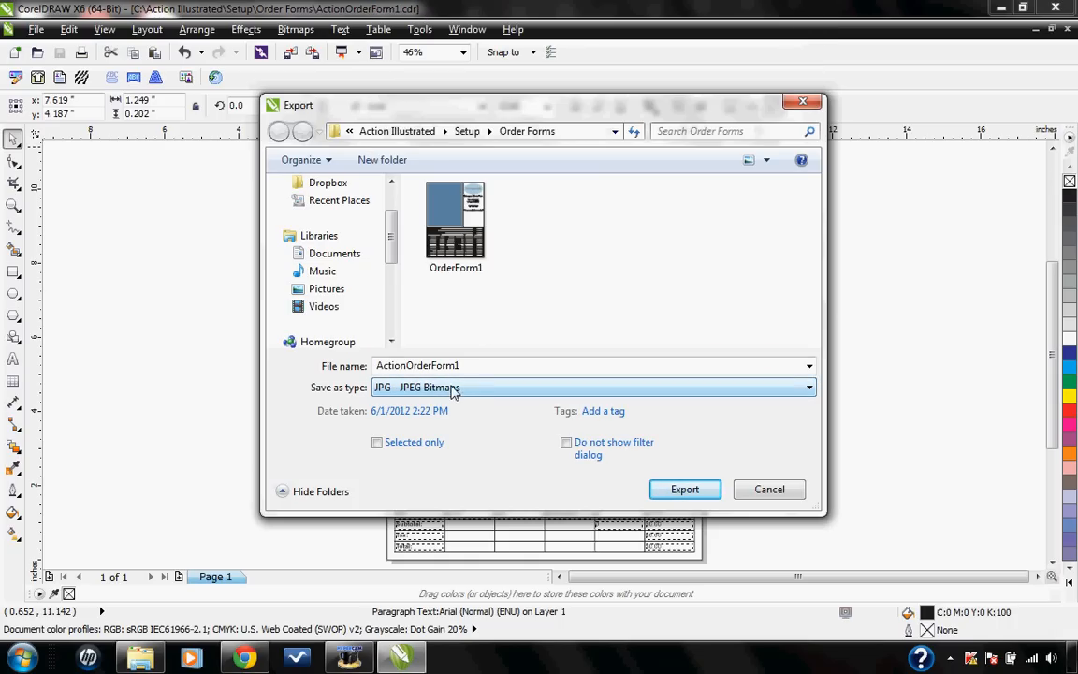
mouse_move(684, 489)
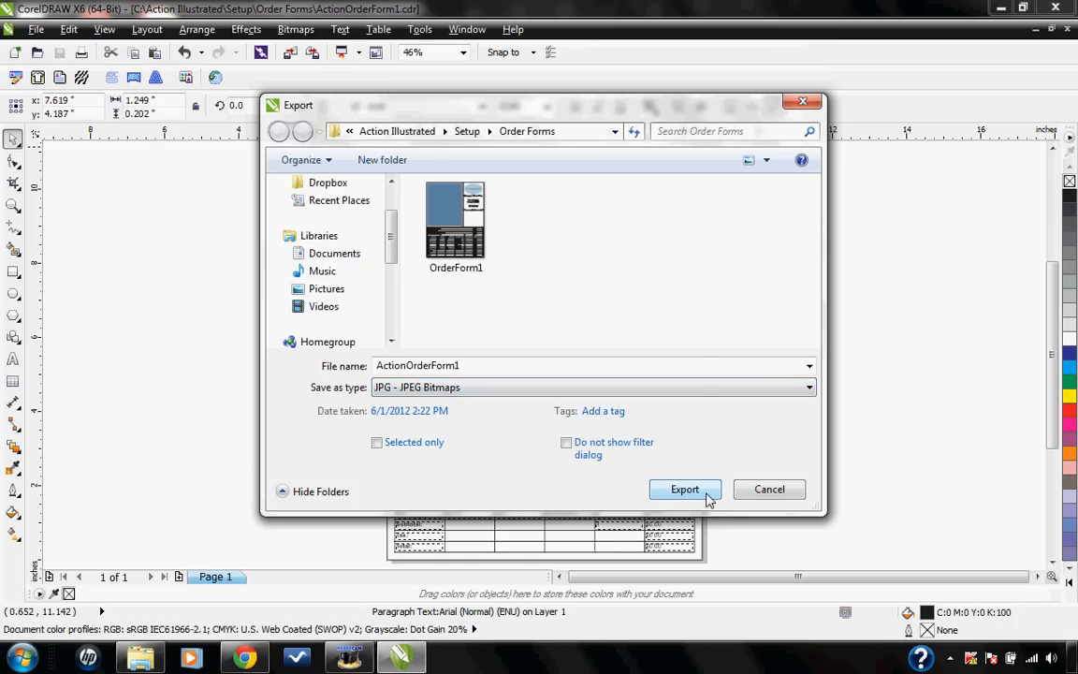
Export the JPEG in RGB Color (24-bit) at 92 × 119 pixels and 72 dpi
click(684, 488)
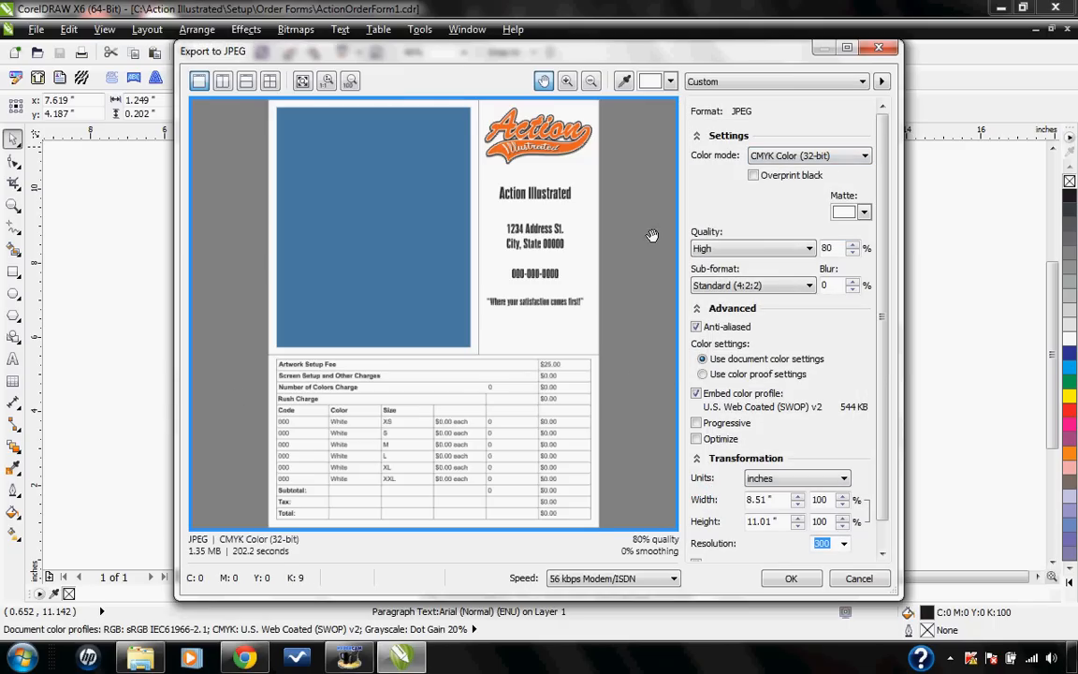
mouse_move(705, 231)
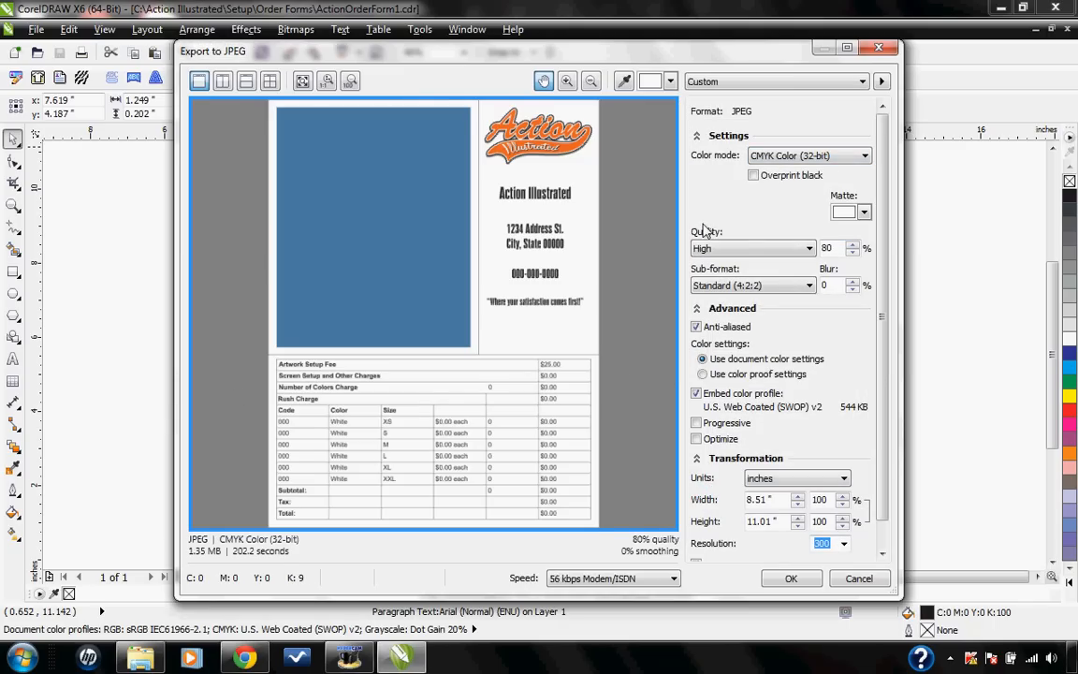
mouse_move(866, 159)
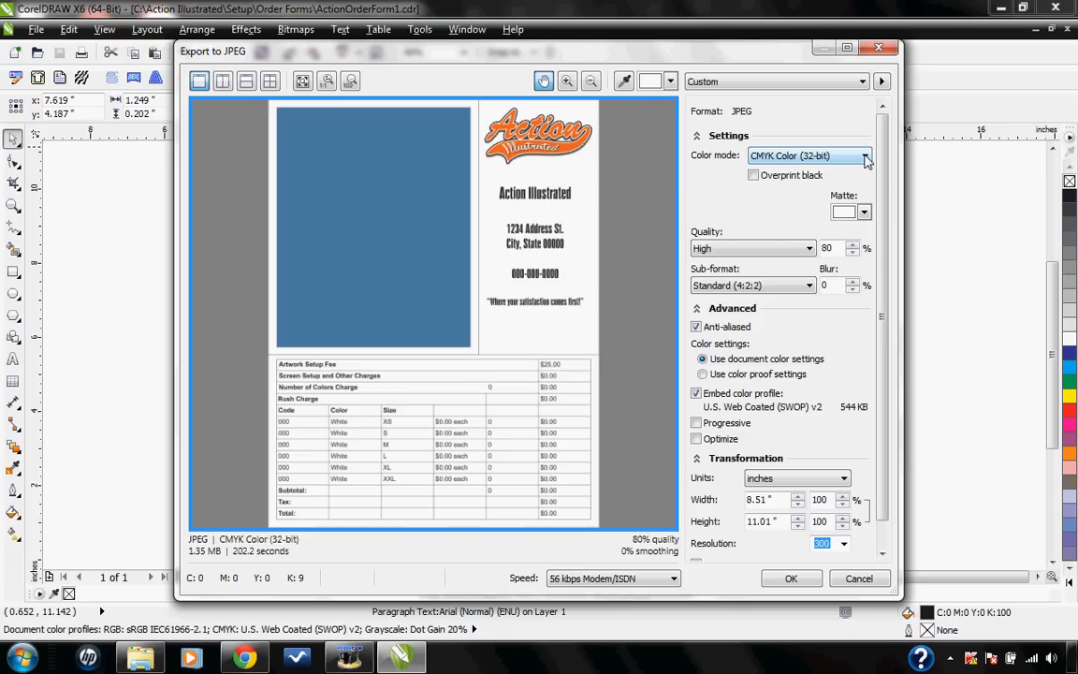
click(863, 155)
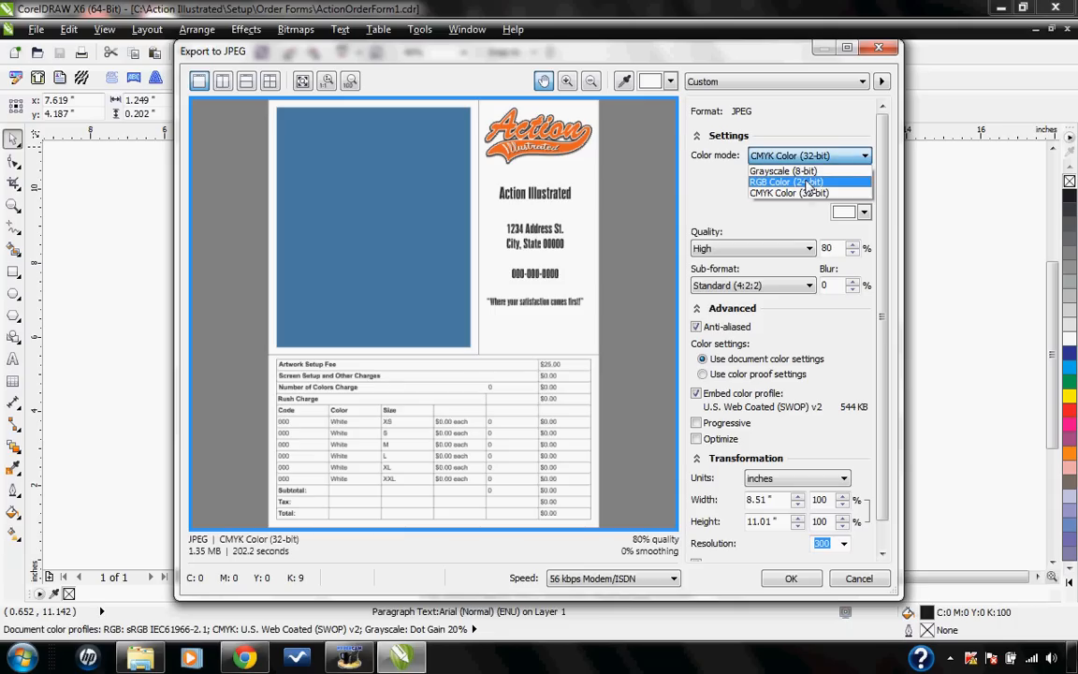
click(786, 181)
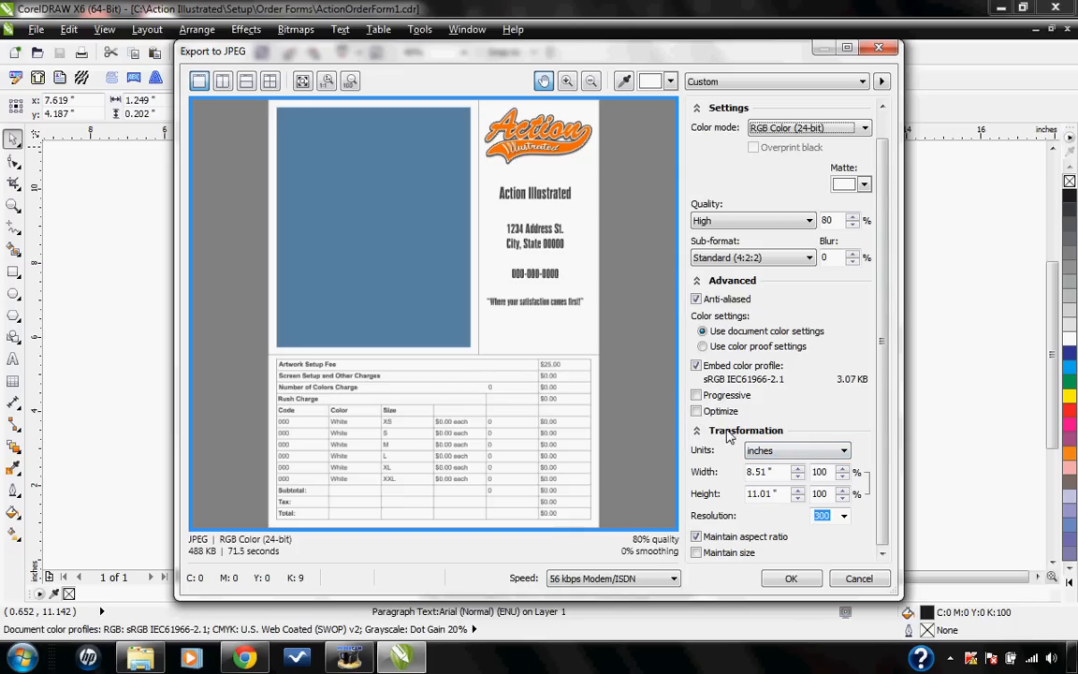
mouse_move(797, 450)
text(72)
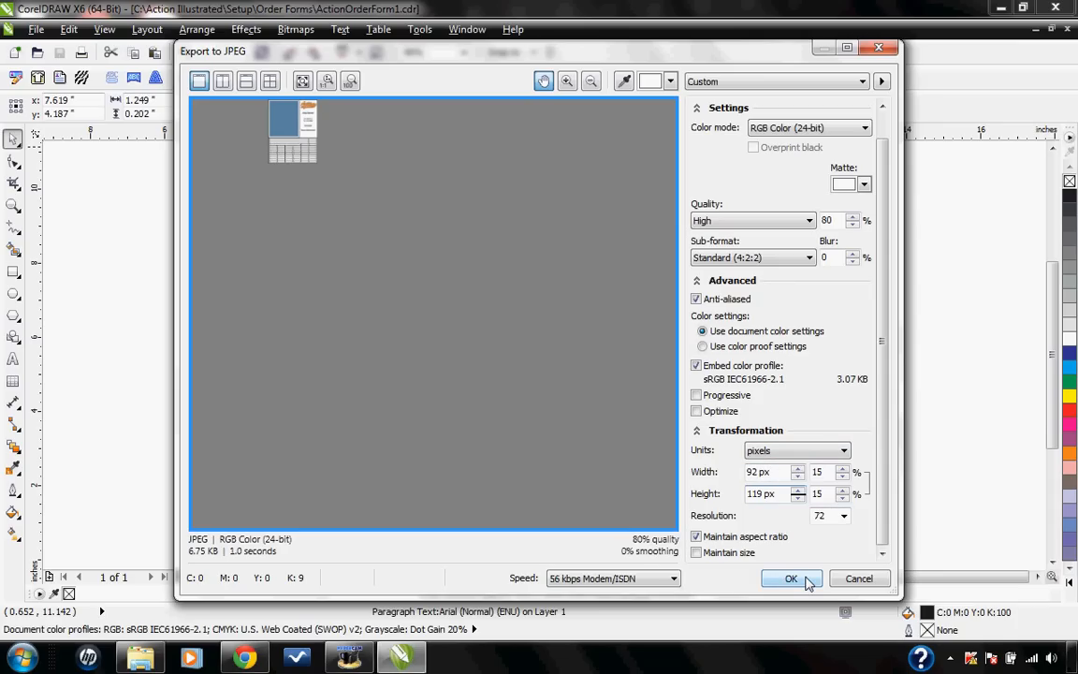
click(791, 578)
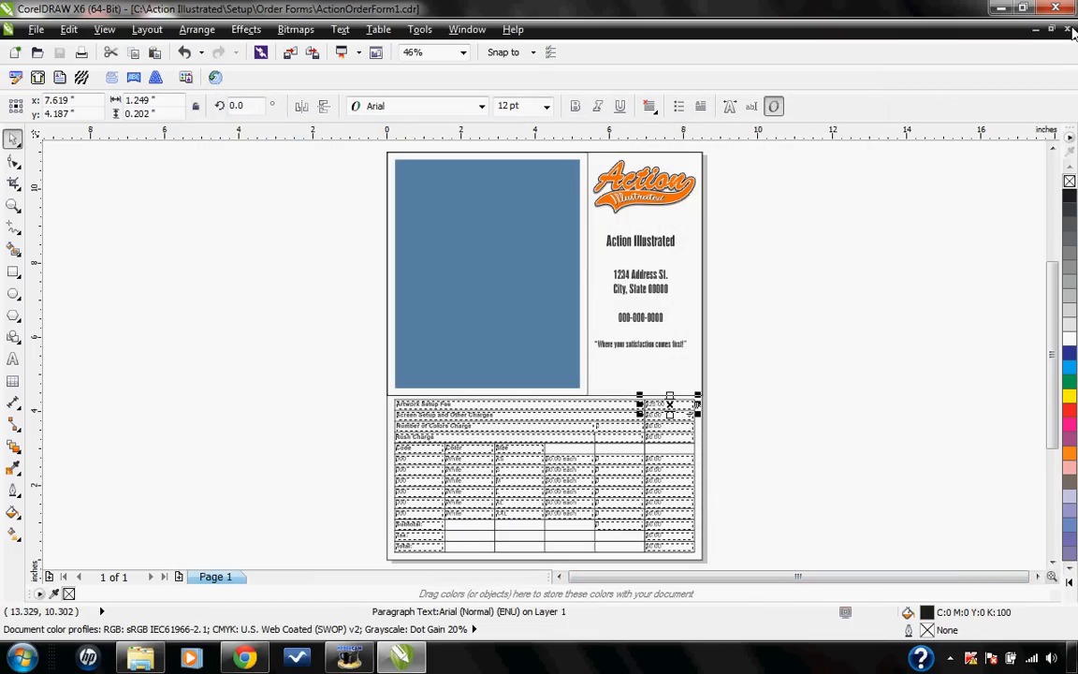
Close the order form and insert ActionOrderForm1.cdr as Page 2 of AG103
click(1069, 30)
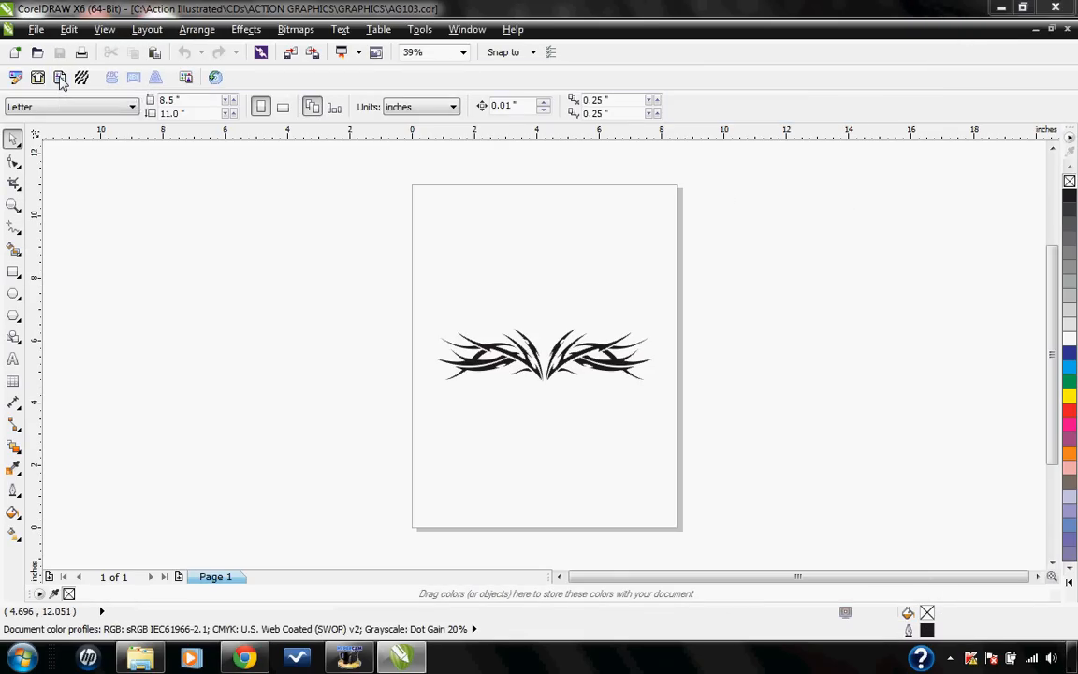
click(59, 78)
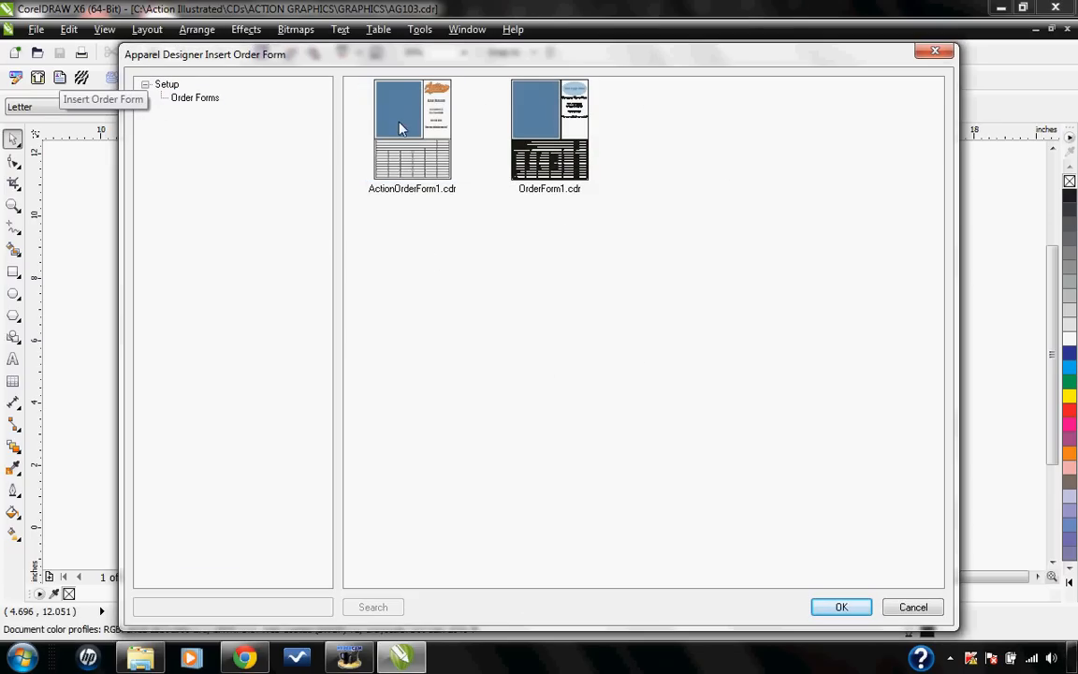
click(411, 131)
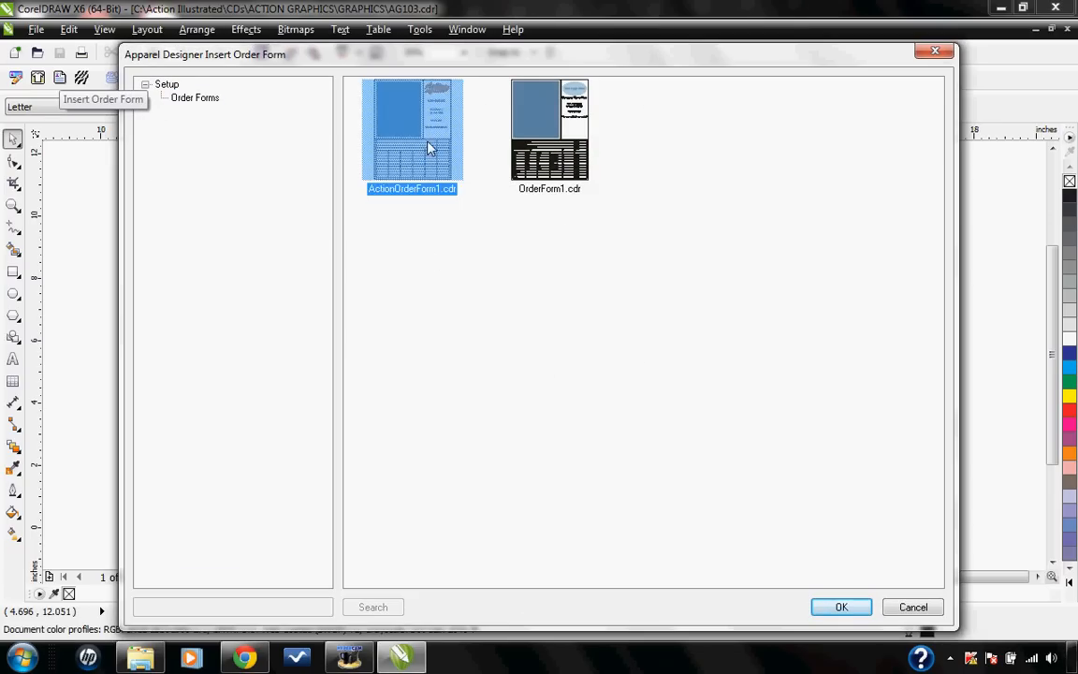
click(840, 606)
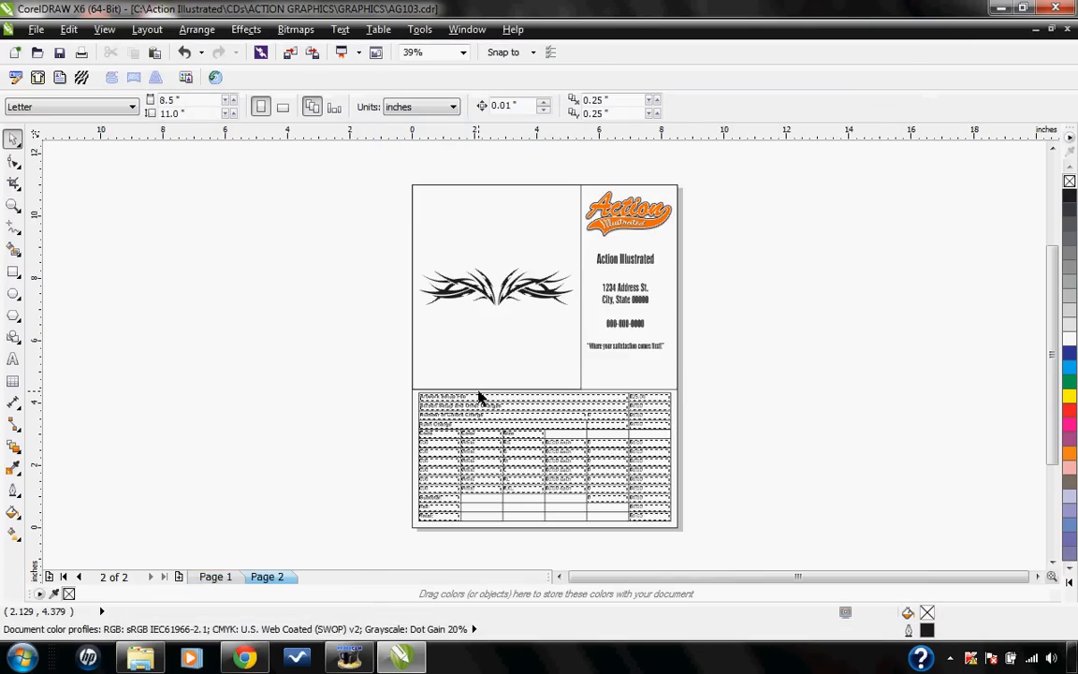